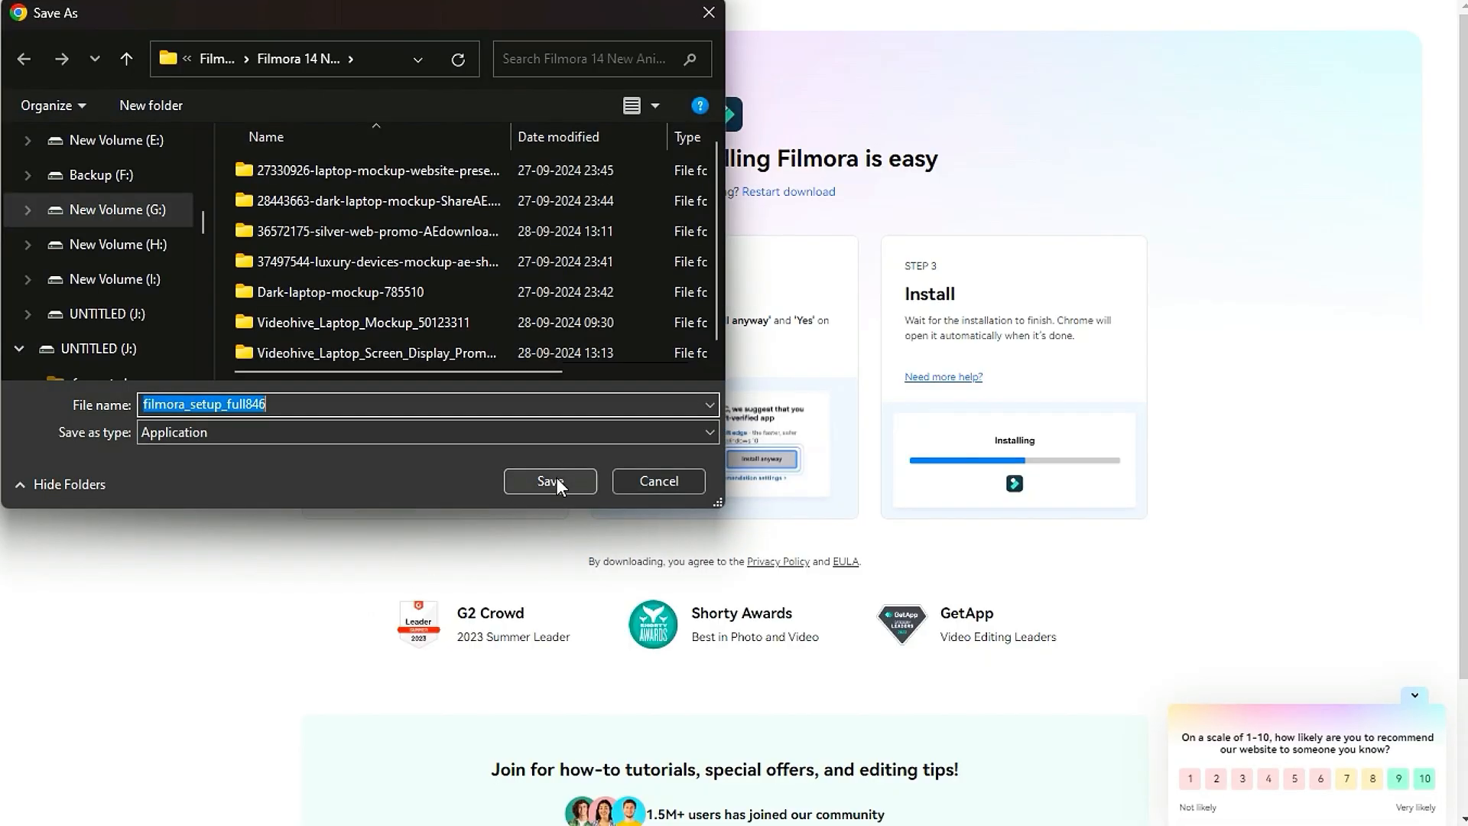
Save the filmora_setup_full846 installer into the chosen folder
click(551, 481)
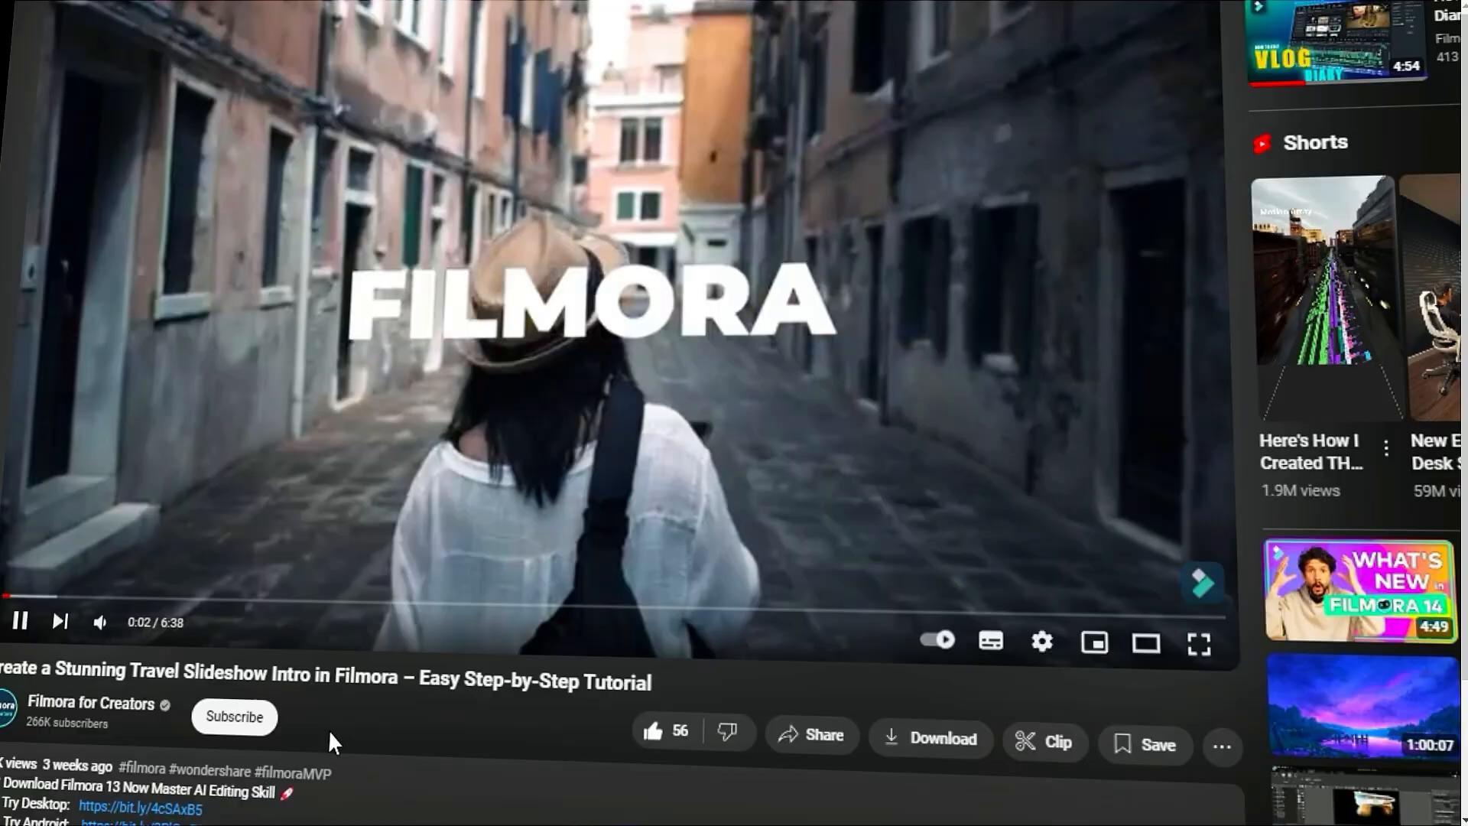
Subscribe to the Filmora for Creators channel under the tutorial video
click(234, 717)
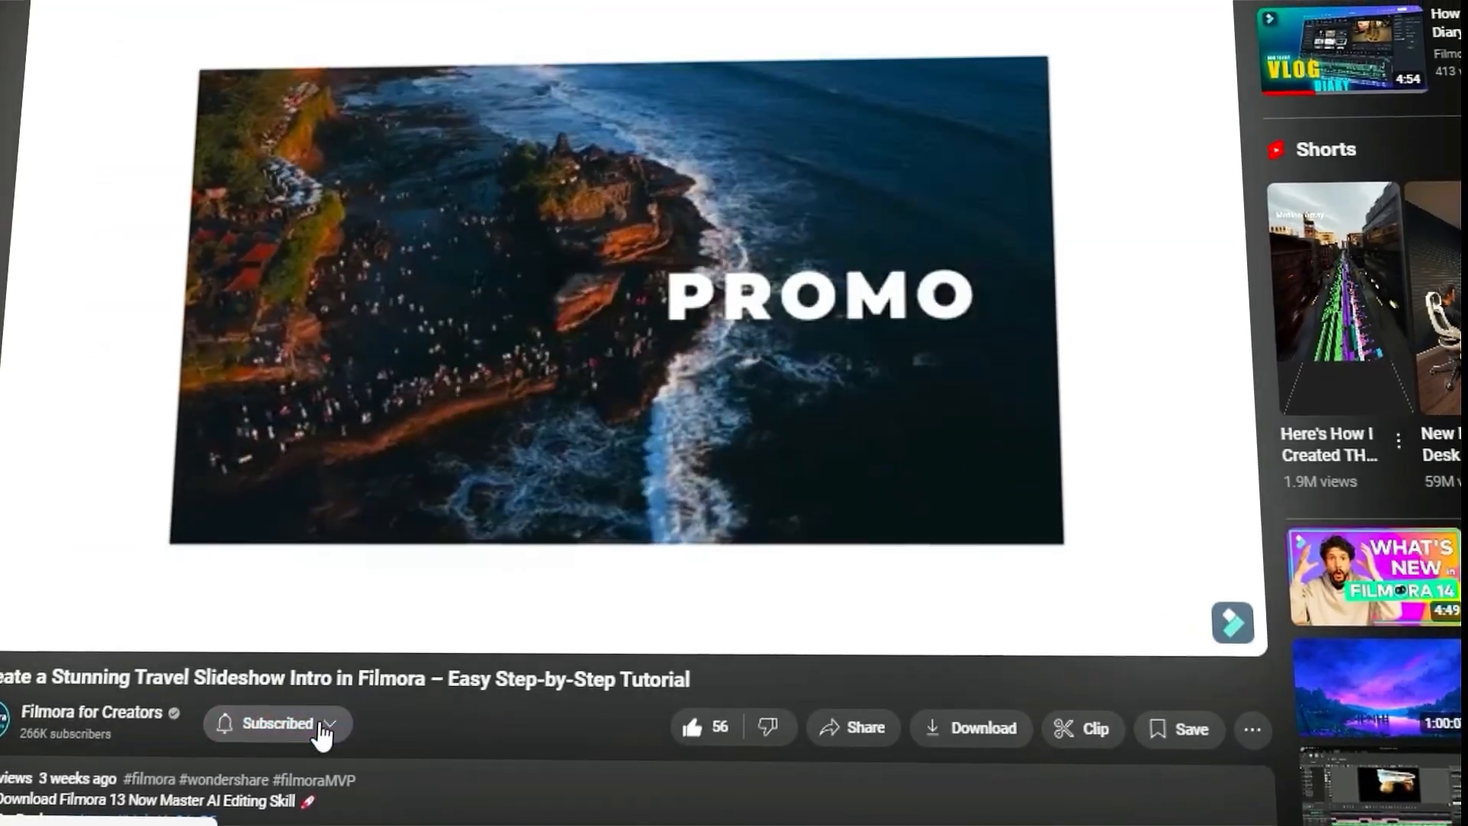
click(333, 724)
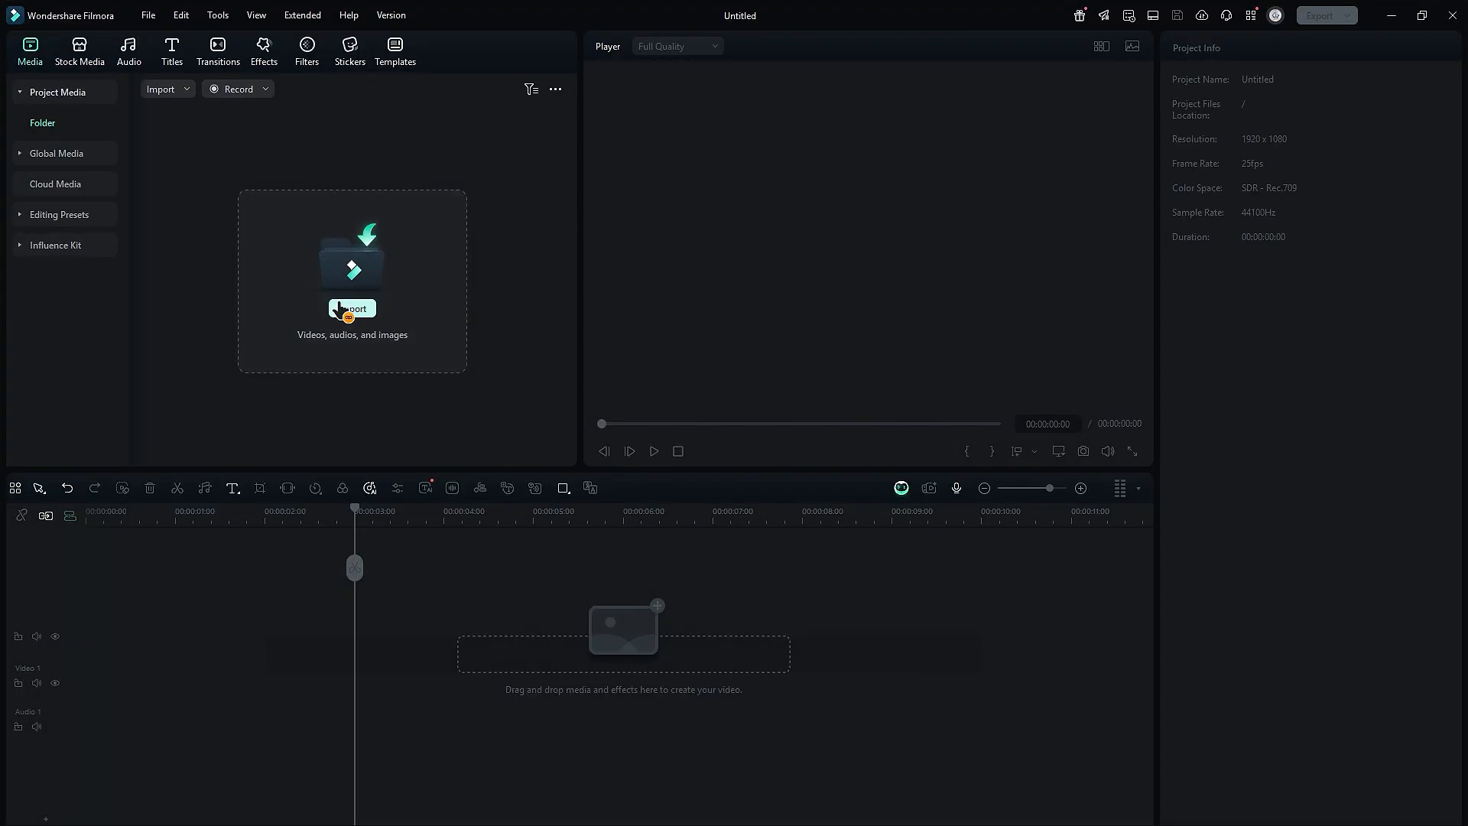
Import the aerial sunrise Footage clip into the media panel for the timeline
click(352, 309)
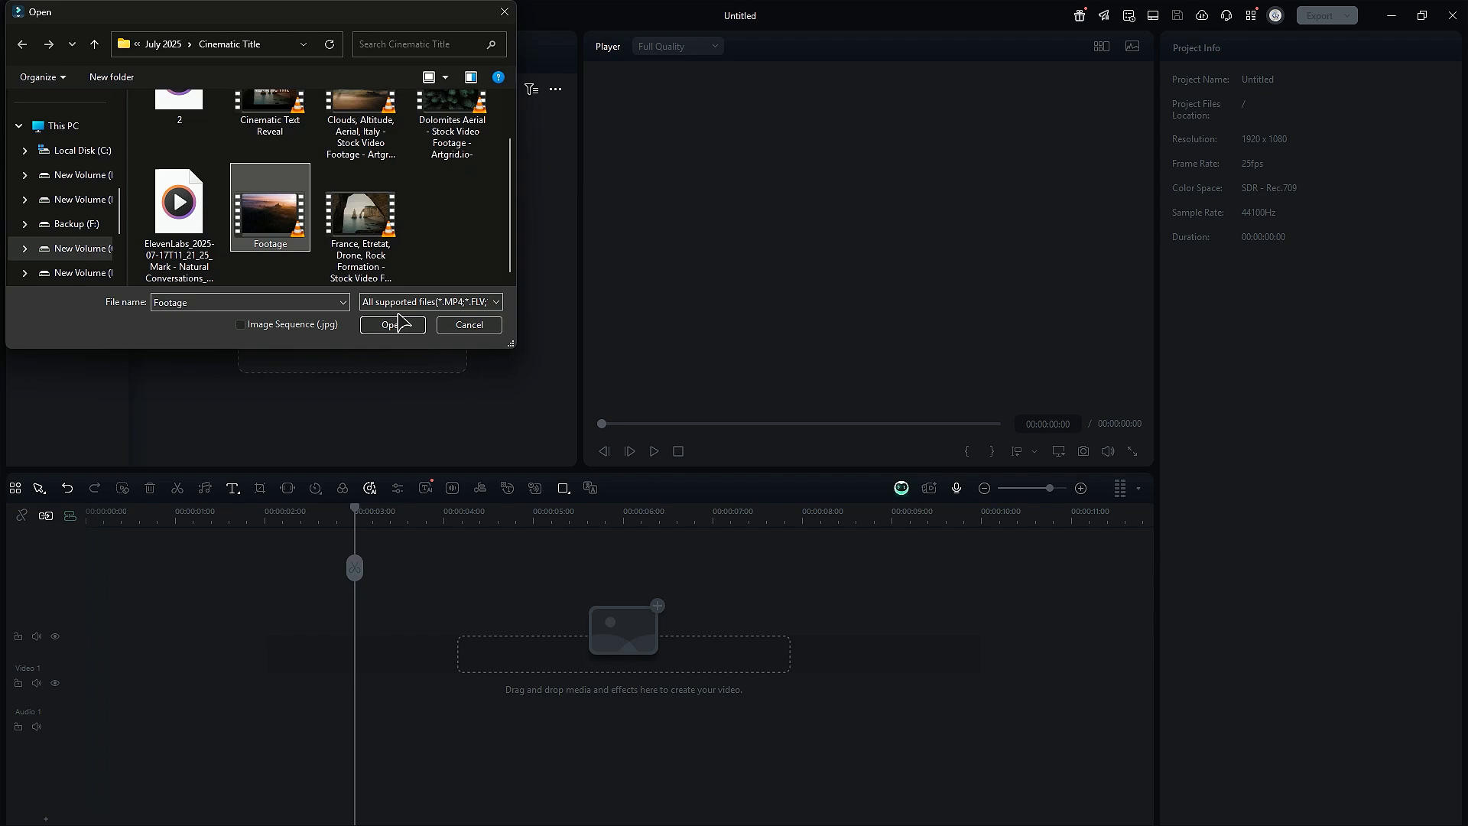
click(391, 324)
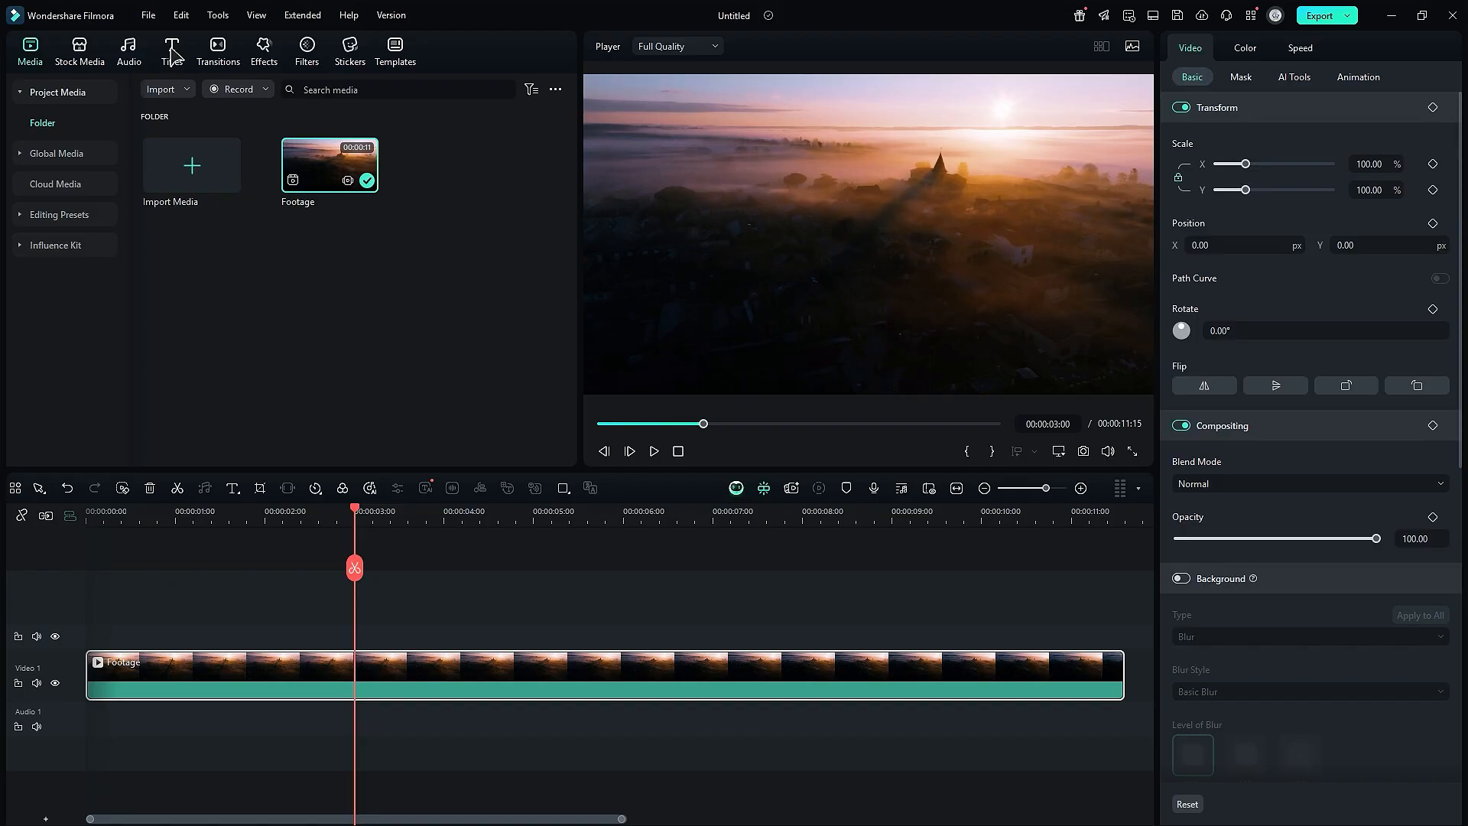
Place a Default Title from the Titles library on the track above the footage
click(172, 43)
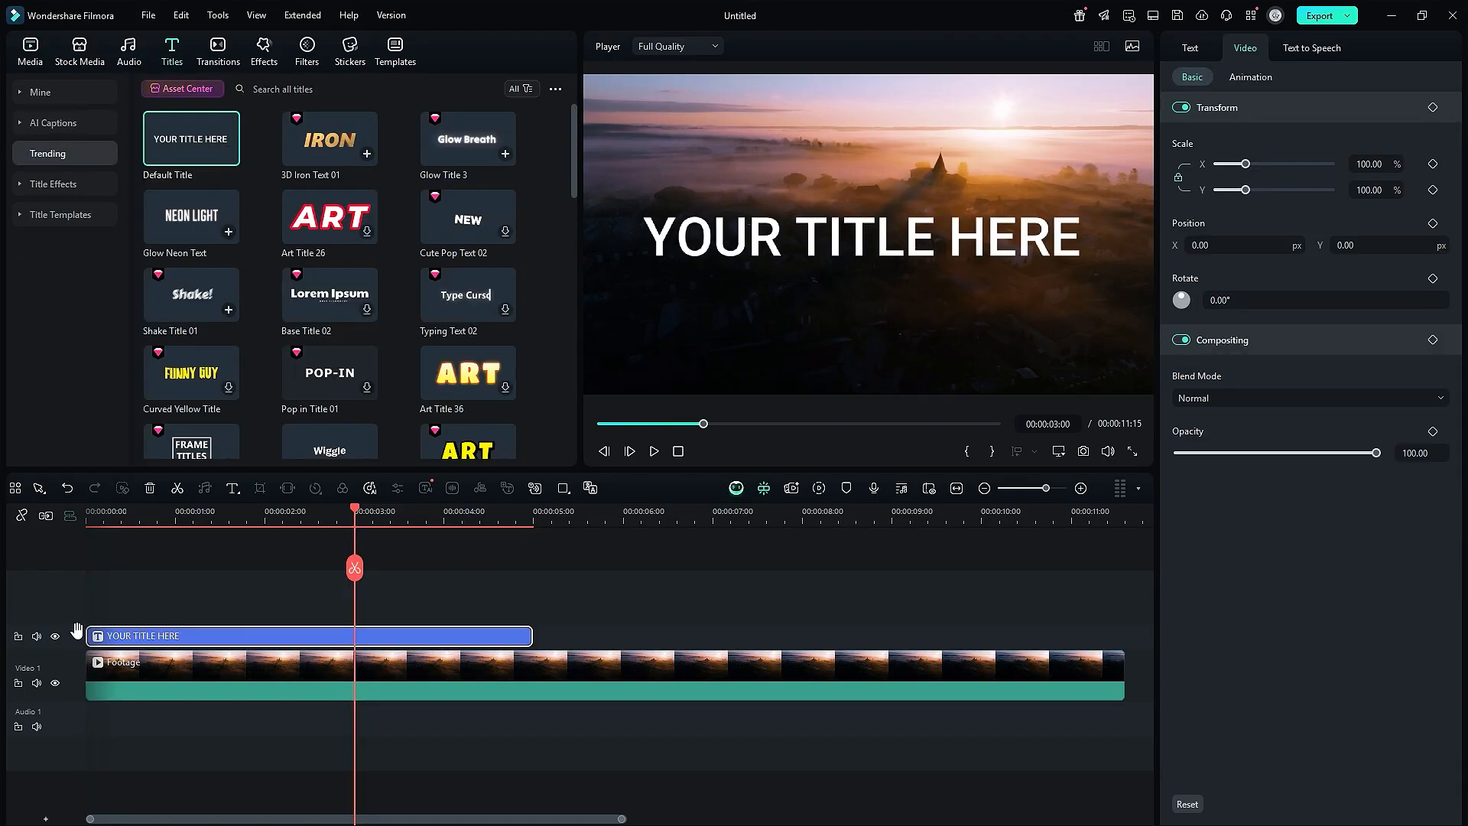
drag(531, 635, 1137, 635)
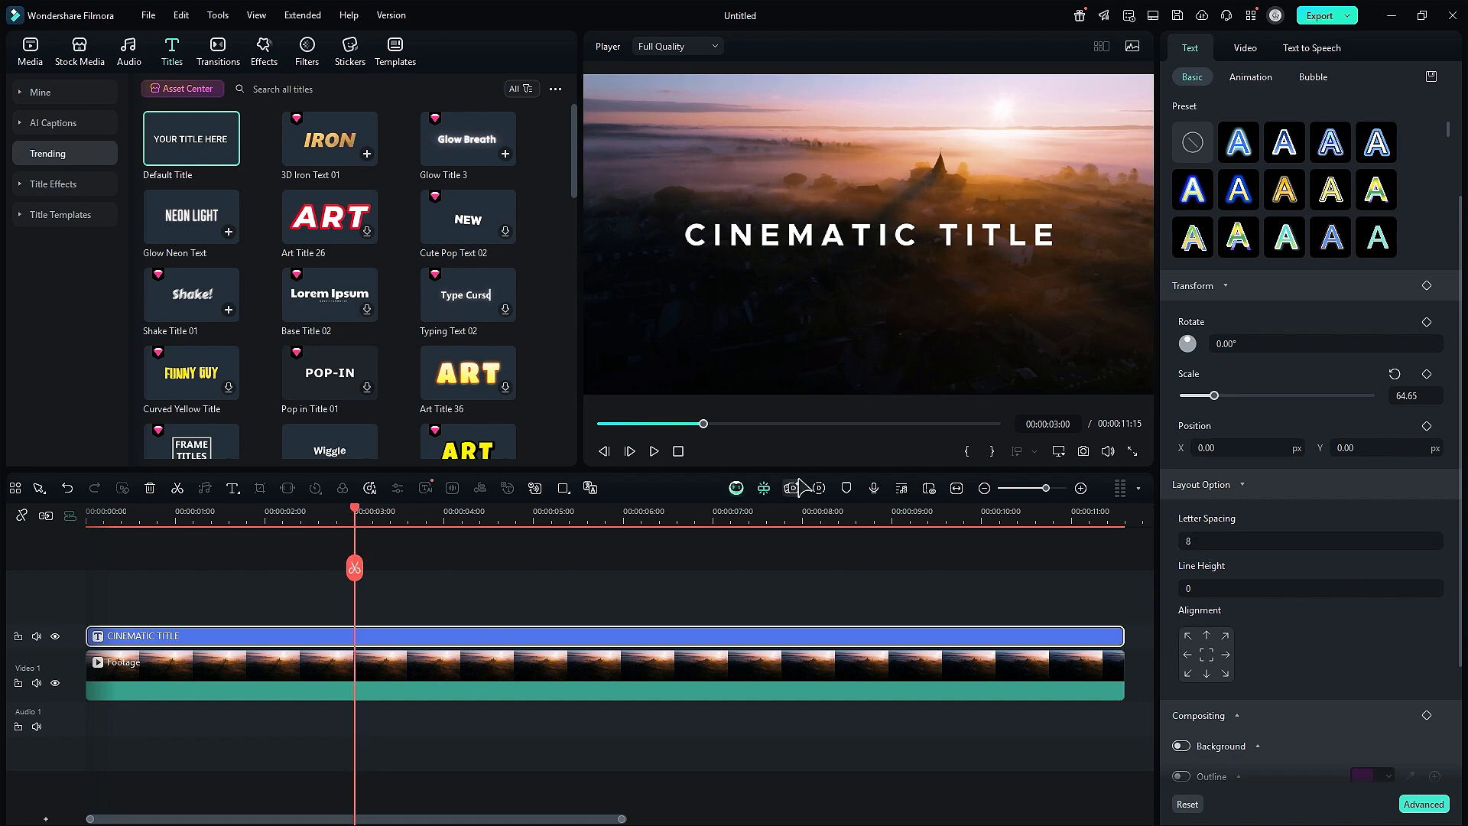
Keyframe the title's Position X -320→-25 and Opacity 0→100 over the first 3 s
click(1245, 48)
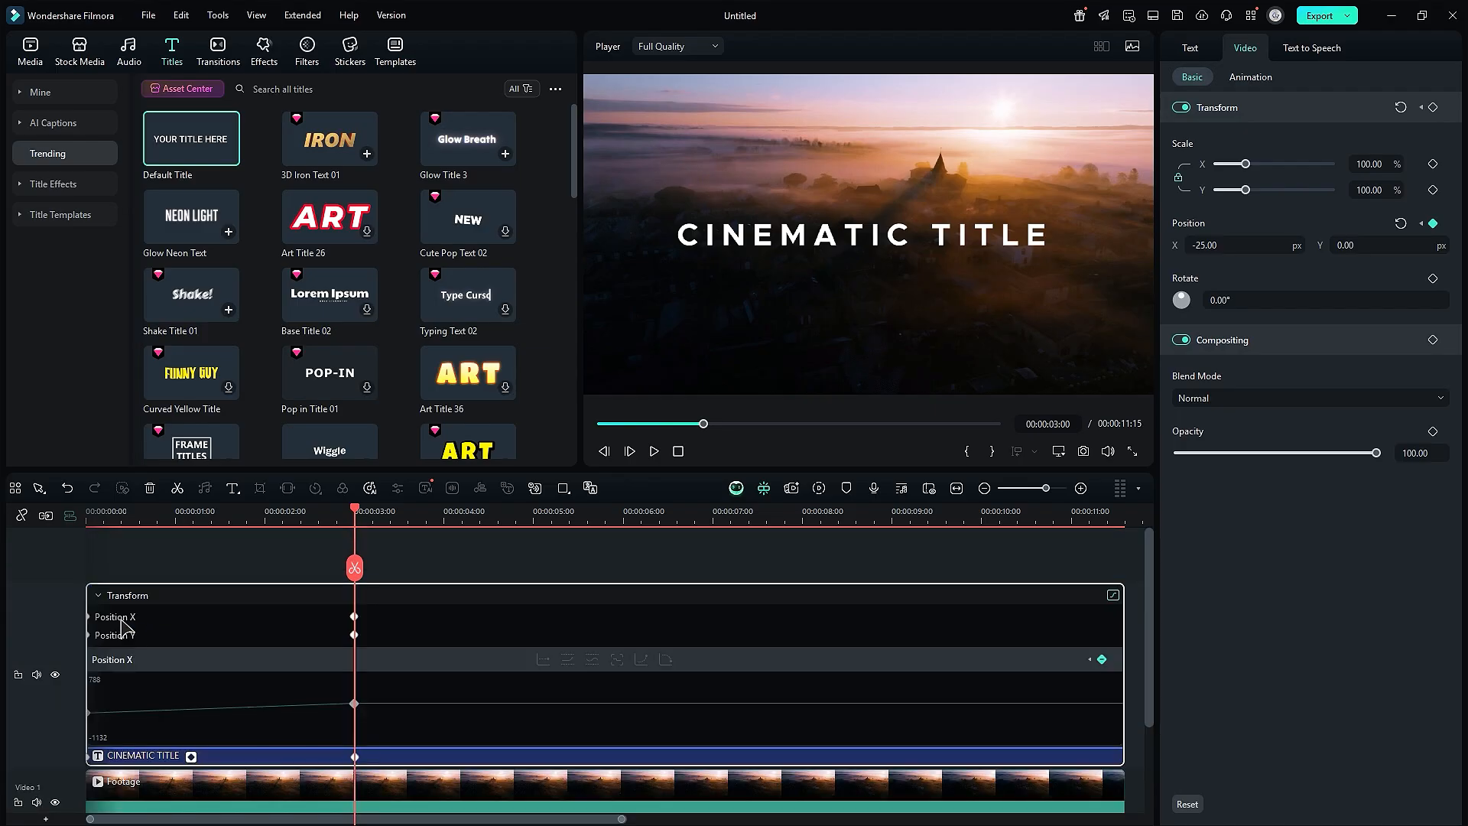
click(353, 704)
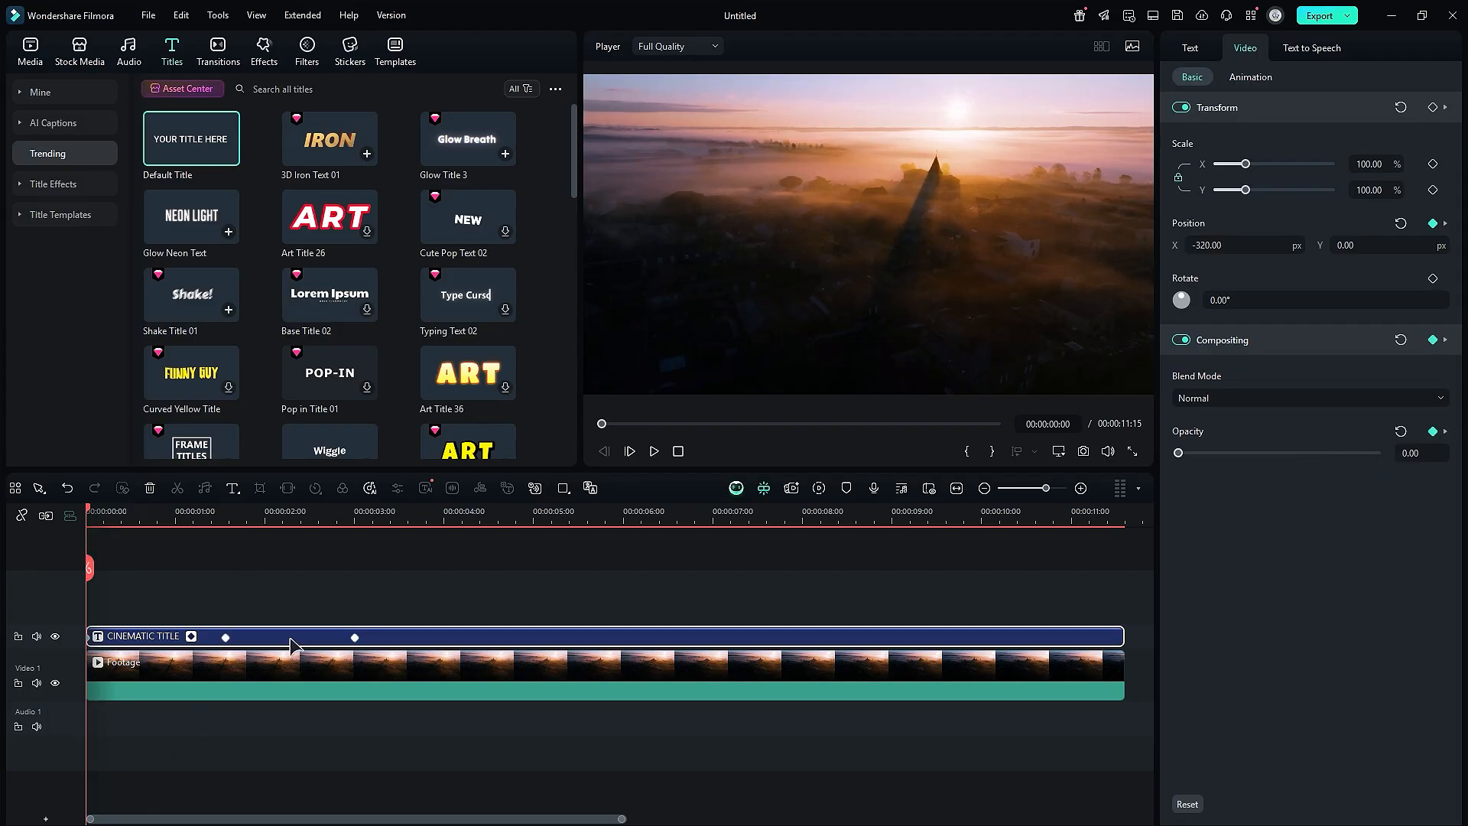
Preview the title's slide-in by scrubbing the playhead, then move toward the clip end
click(655, 450)
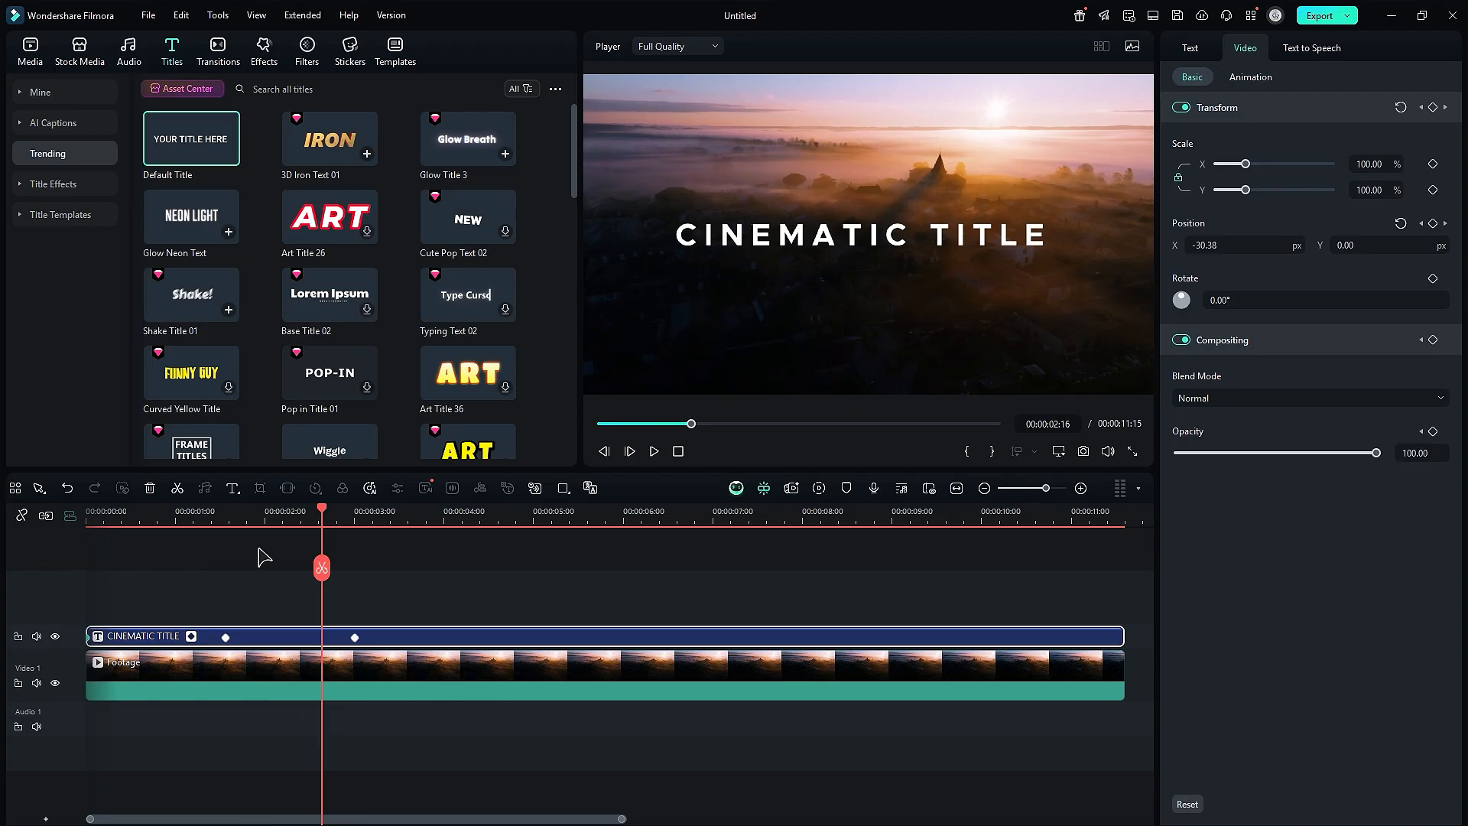
drag(321, 511, 265, 511)
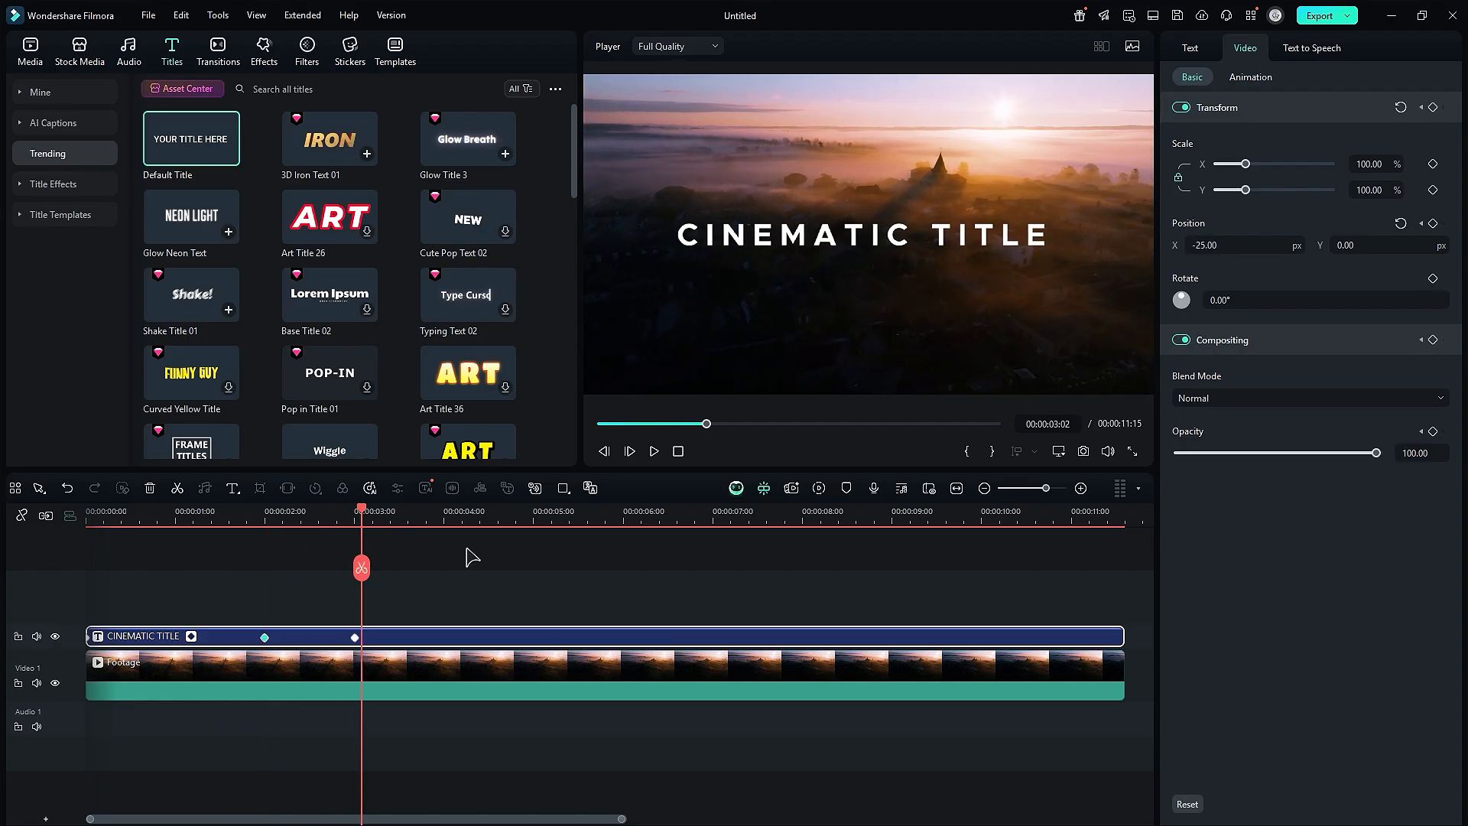
click(772, 511)
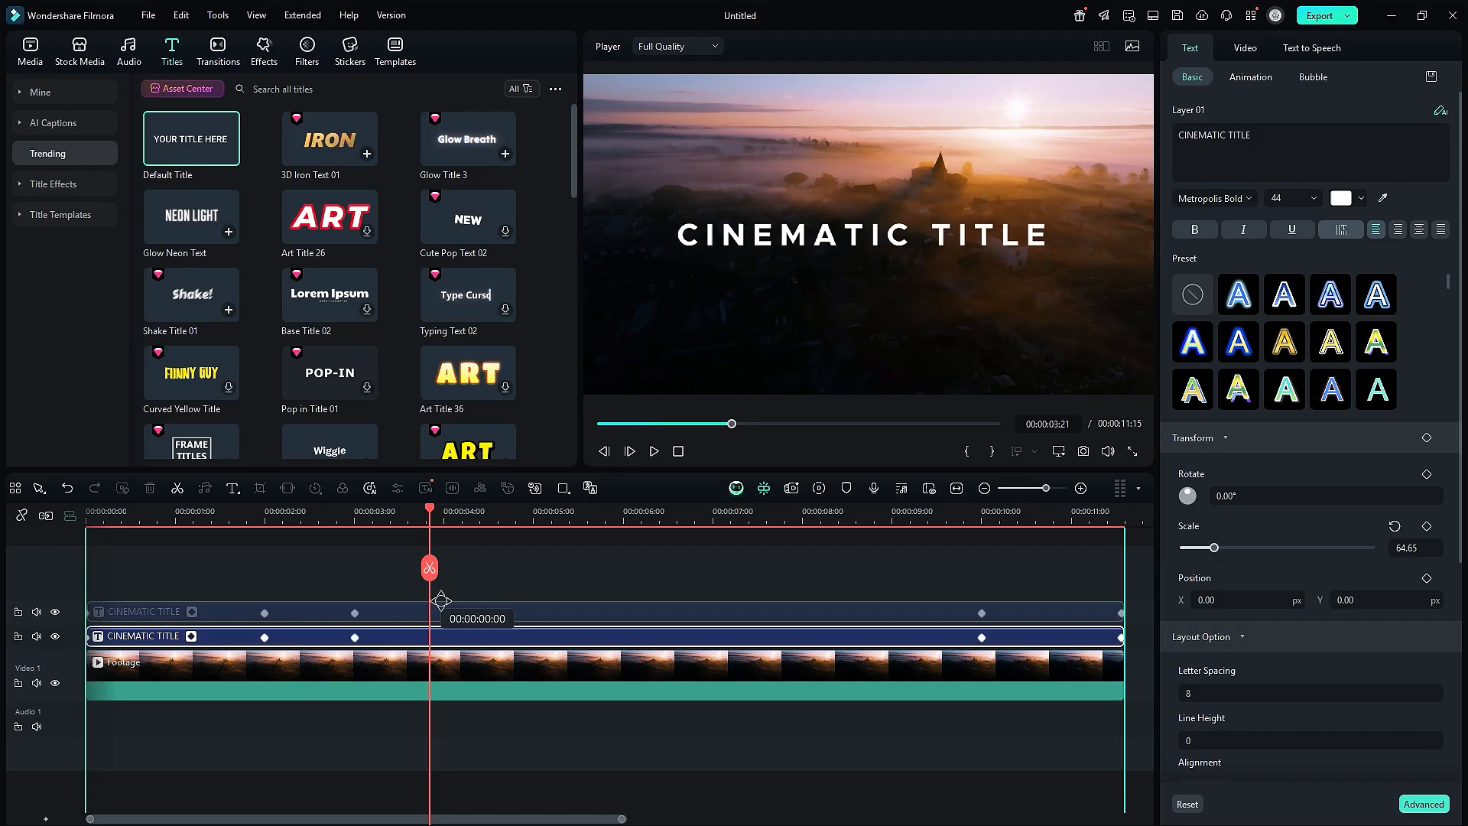
Set the copy to Position Y -97, text ANIMATION, Metropolis Light size 36
click(1214, 198)
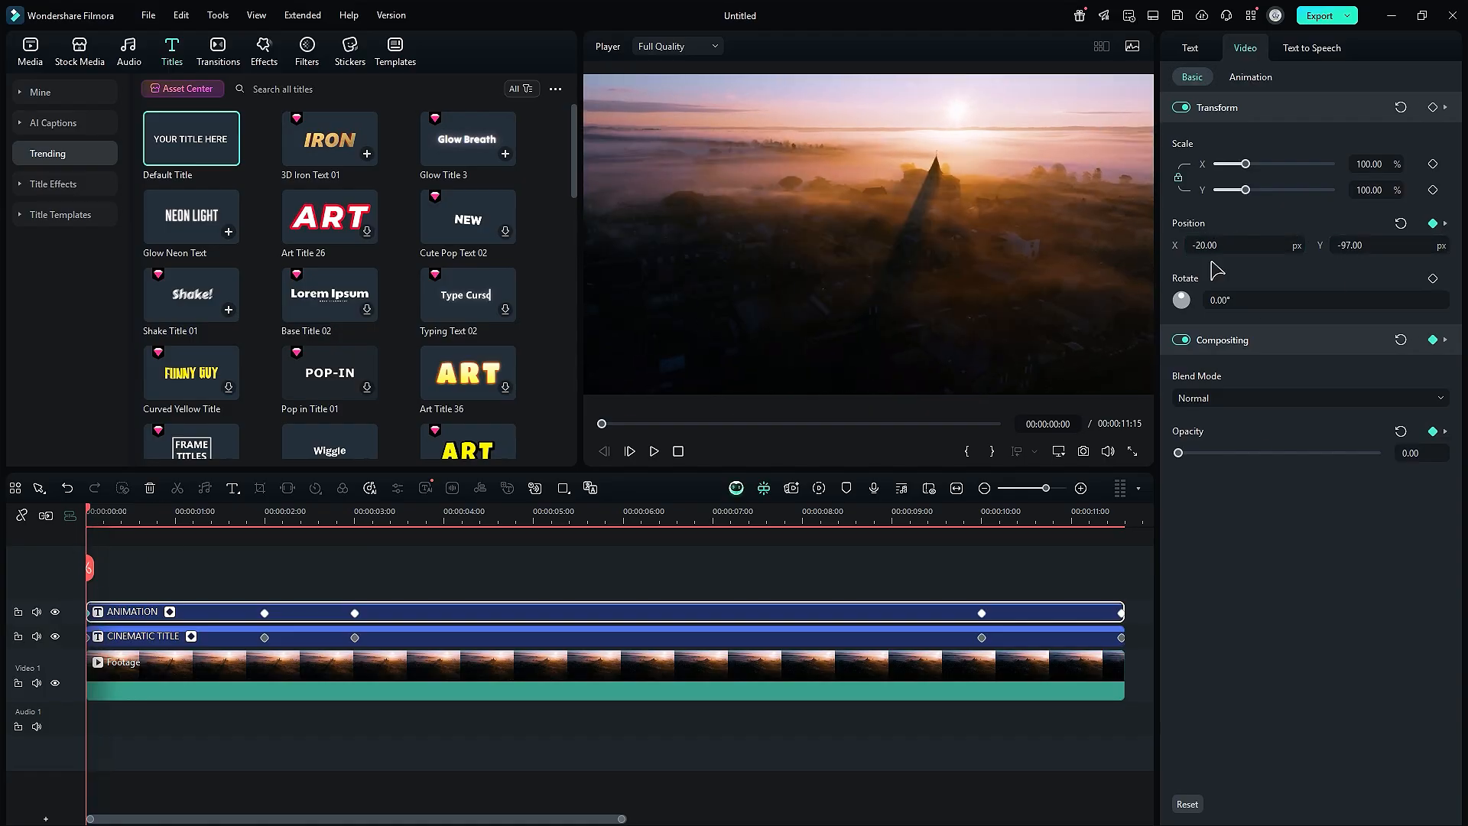
click(315, 510)
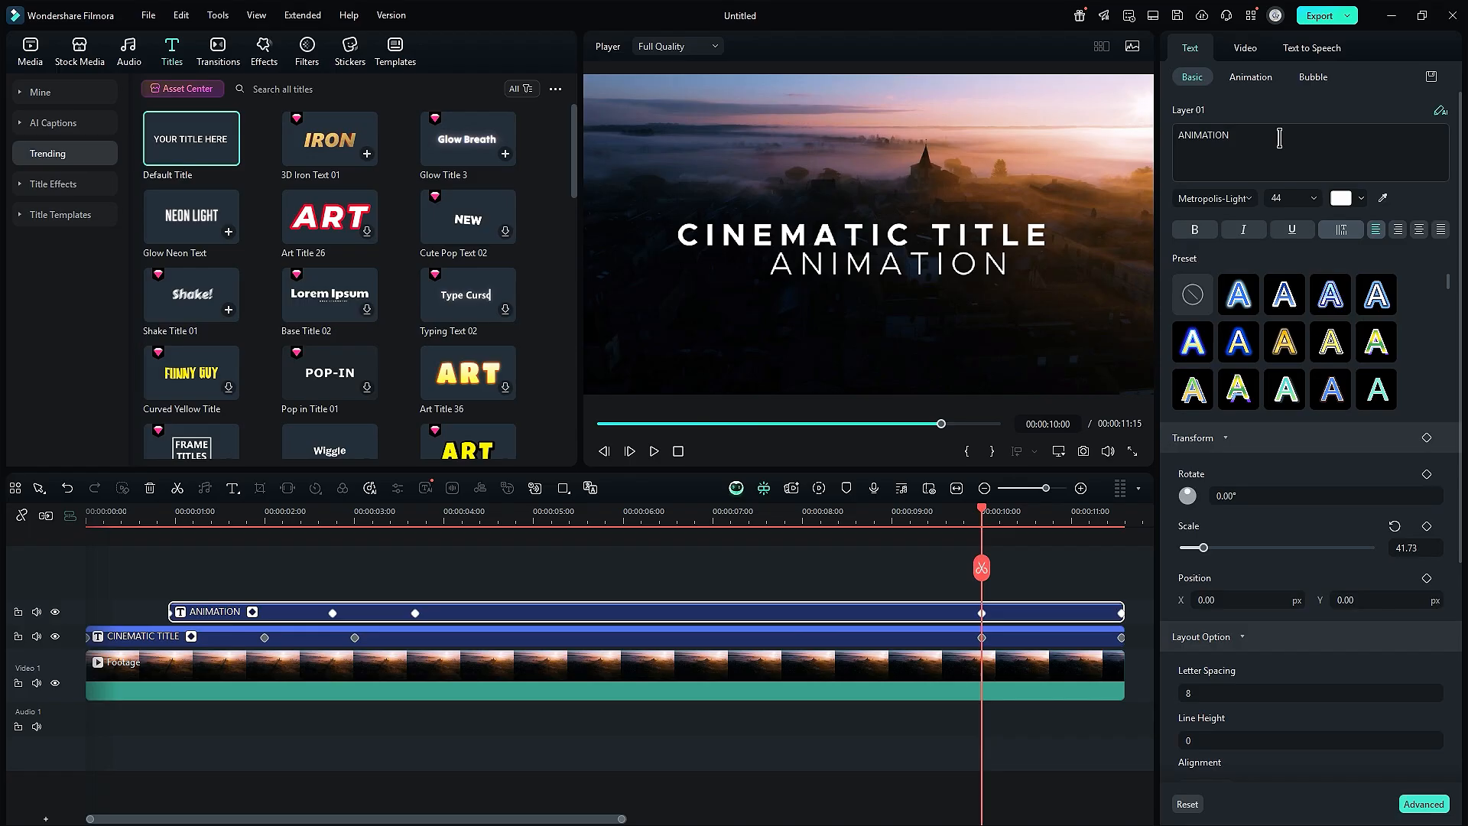
click(1312, 197)
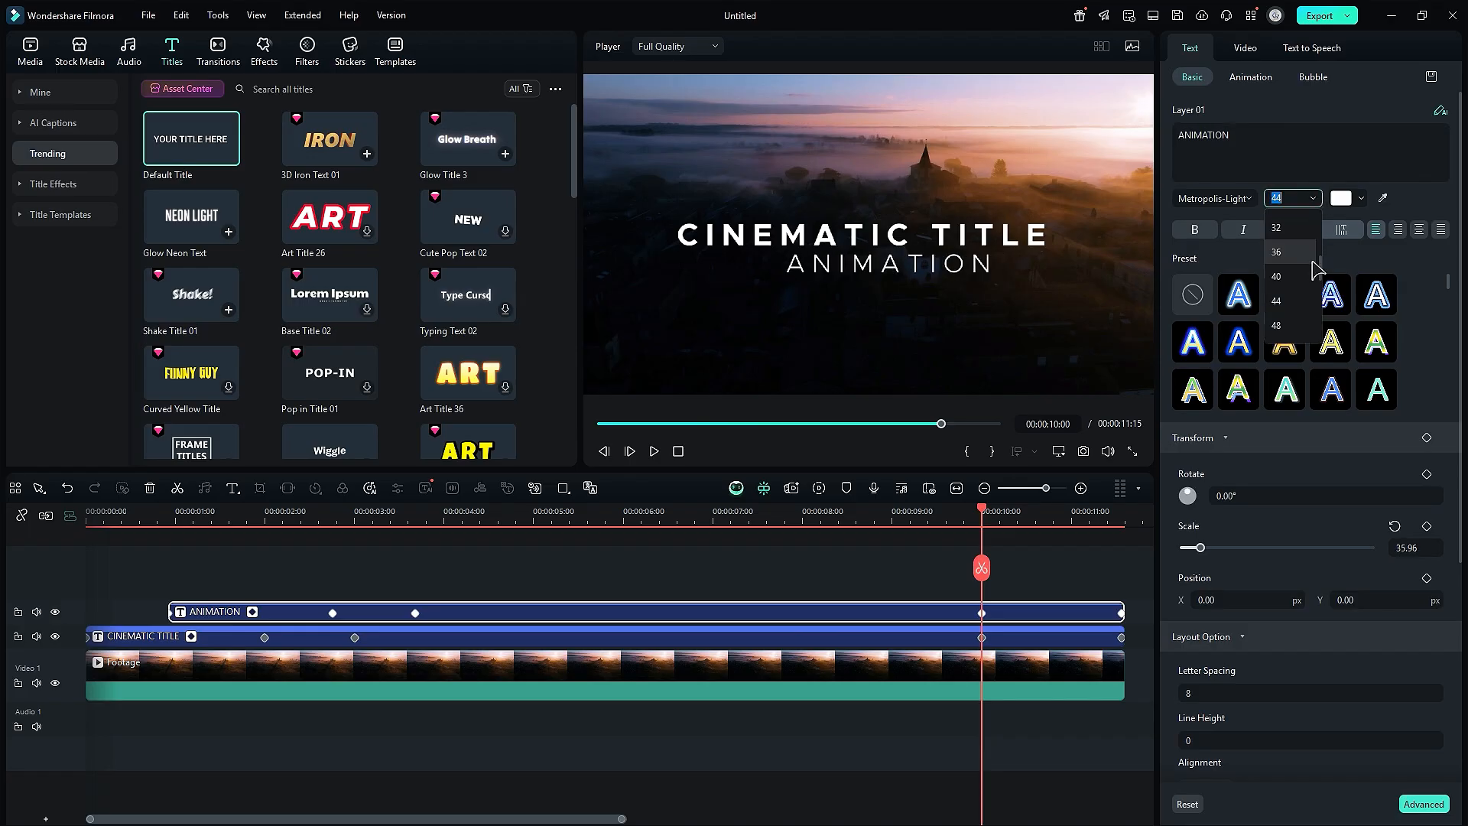
click(1275, 251)
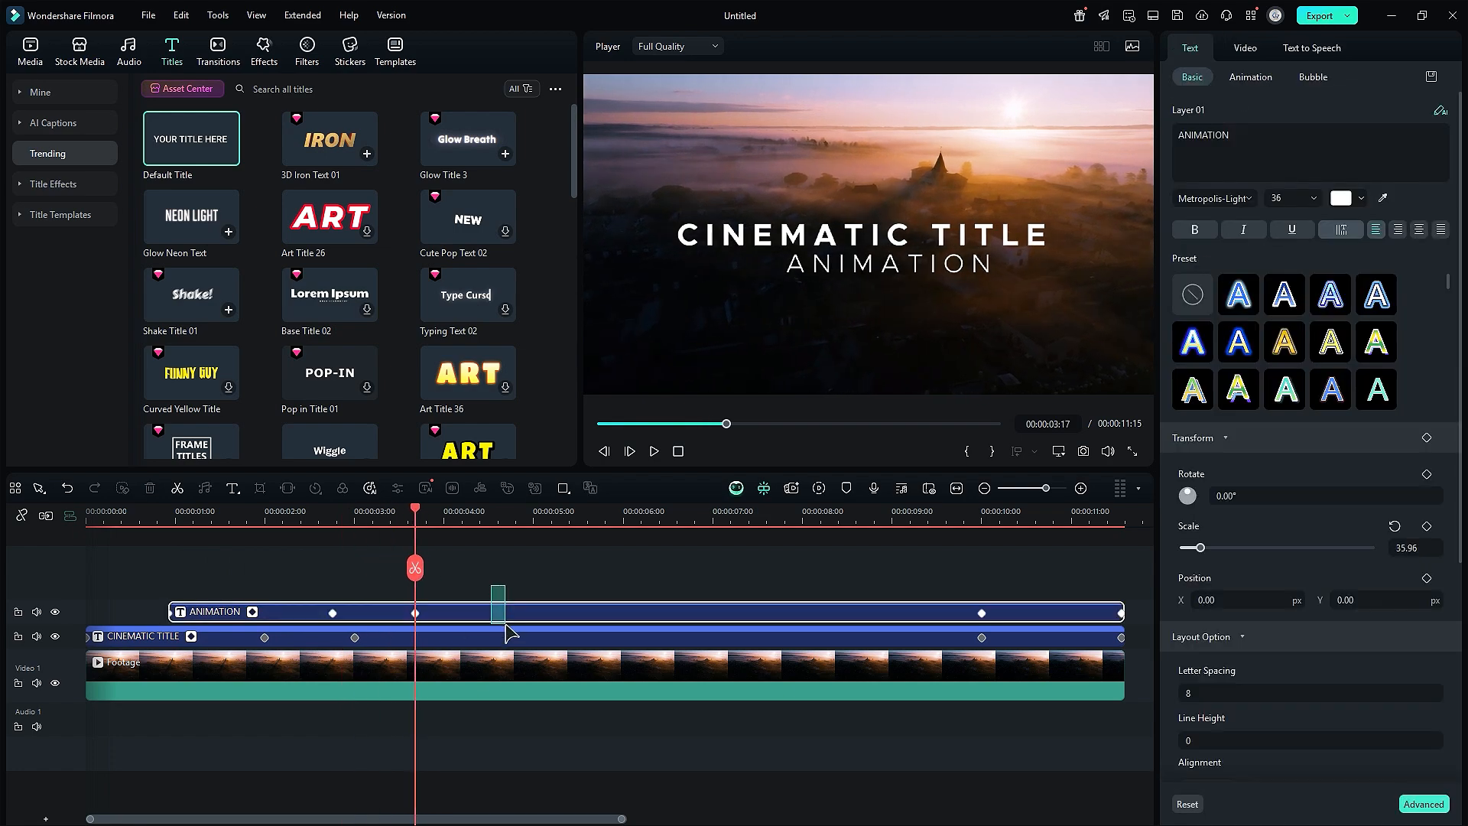
Combine both title clips into a compound clip named TEXT
right_click(505, 633)
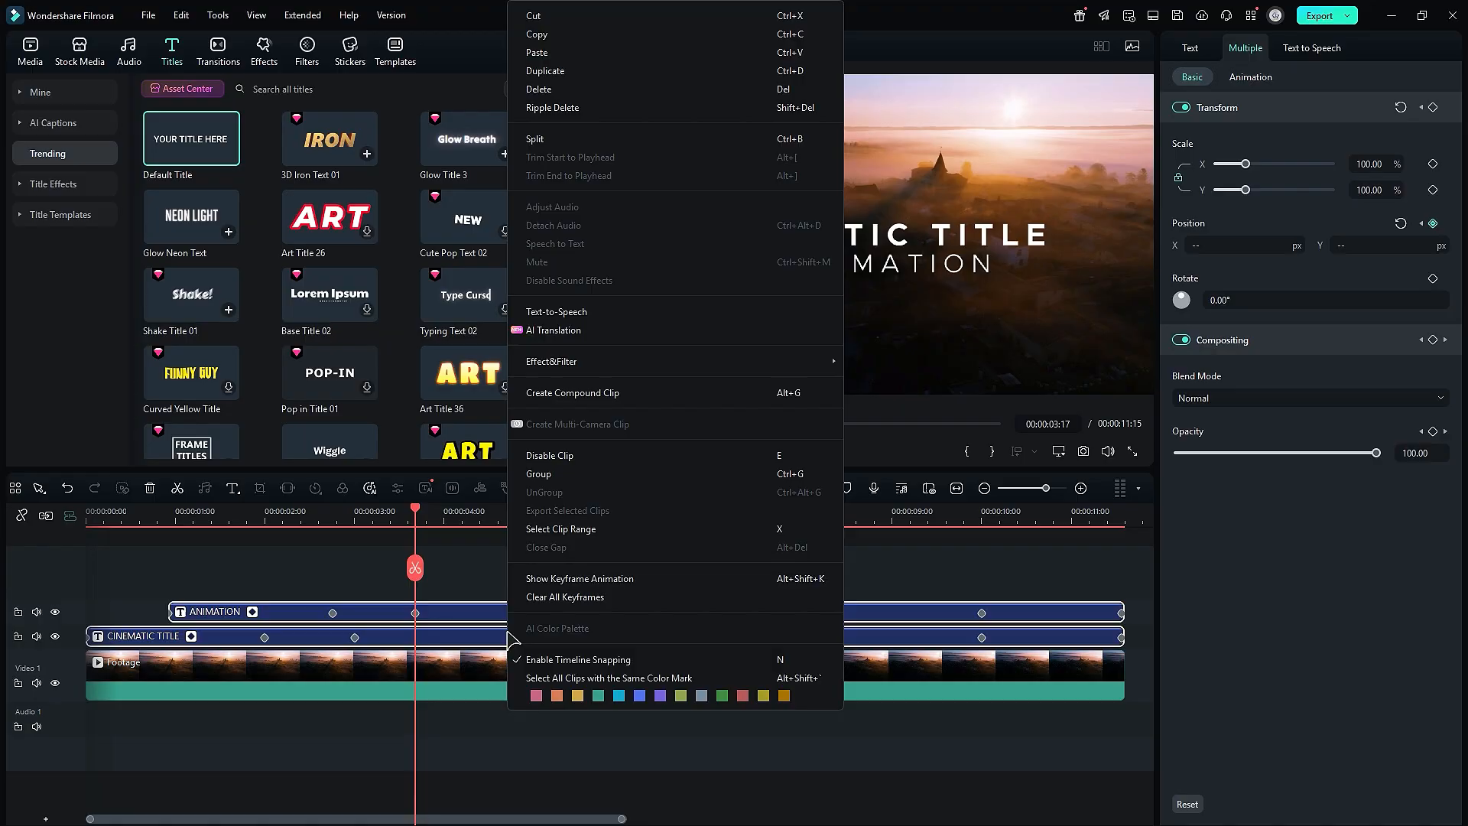
click(572, 393)
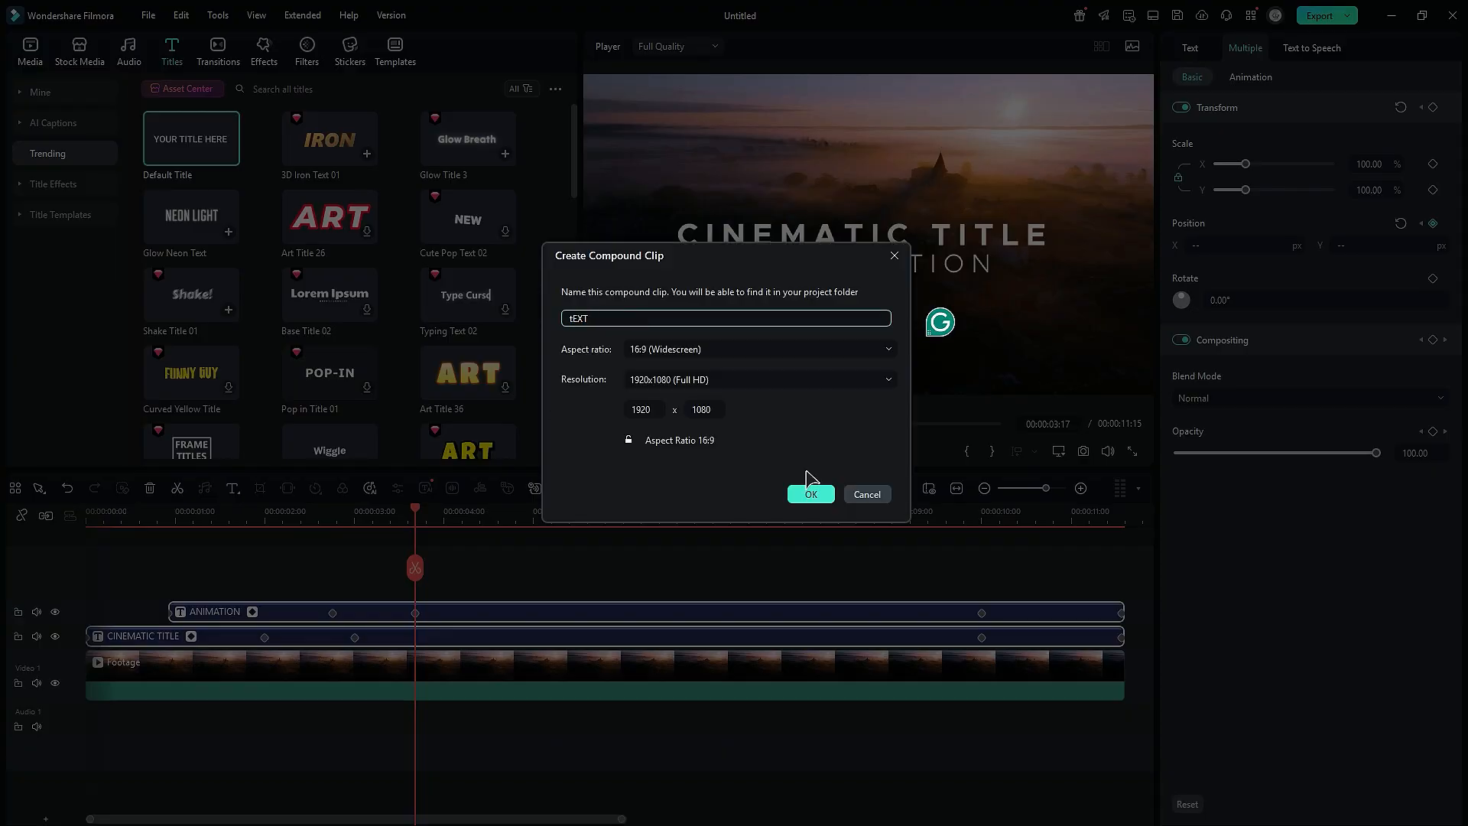
click(811, 494)
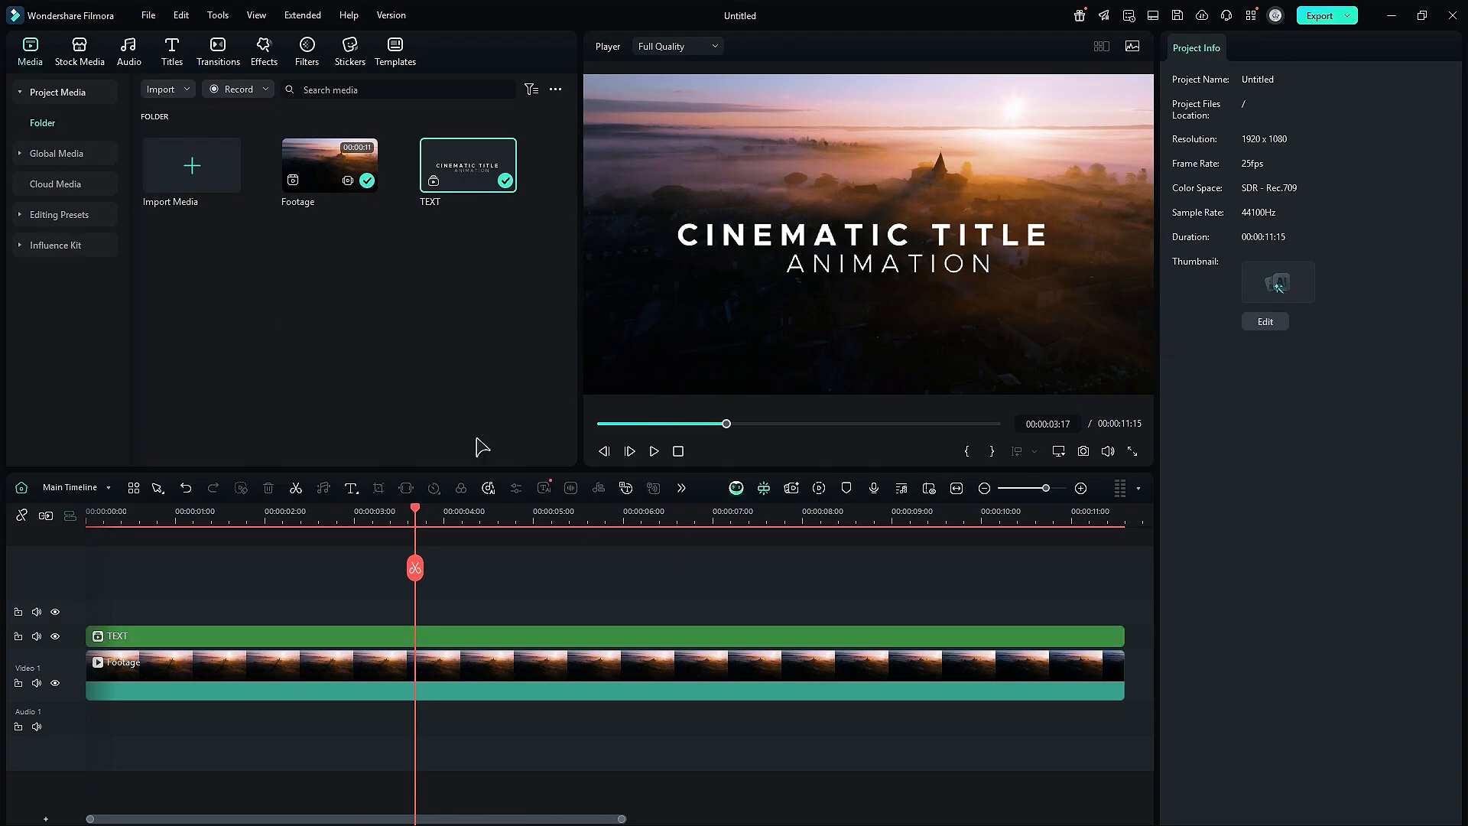
Apply the Boris FX BCC Gaussian Blur effect to the TEXT clip
click(263, 46)
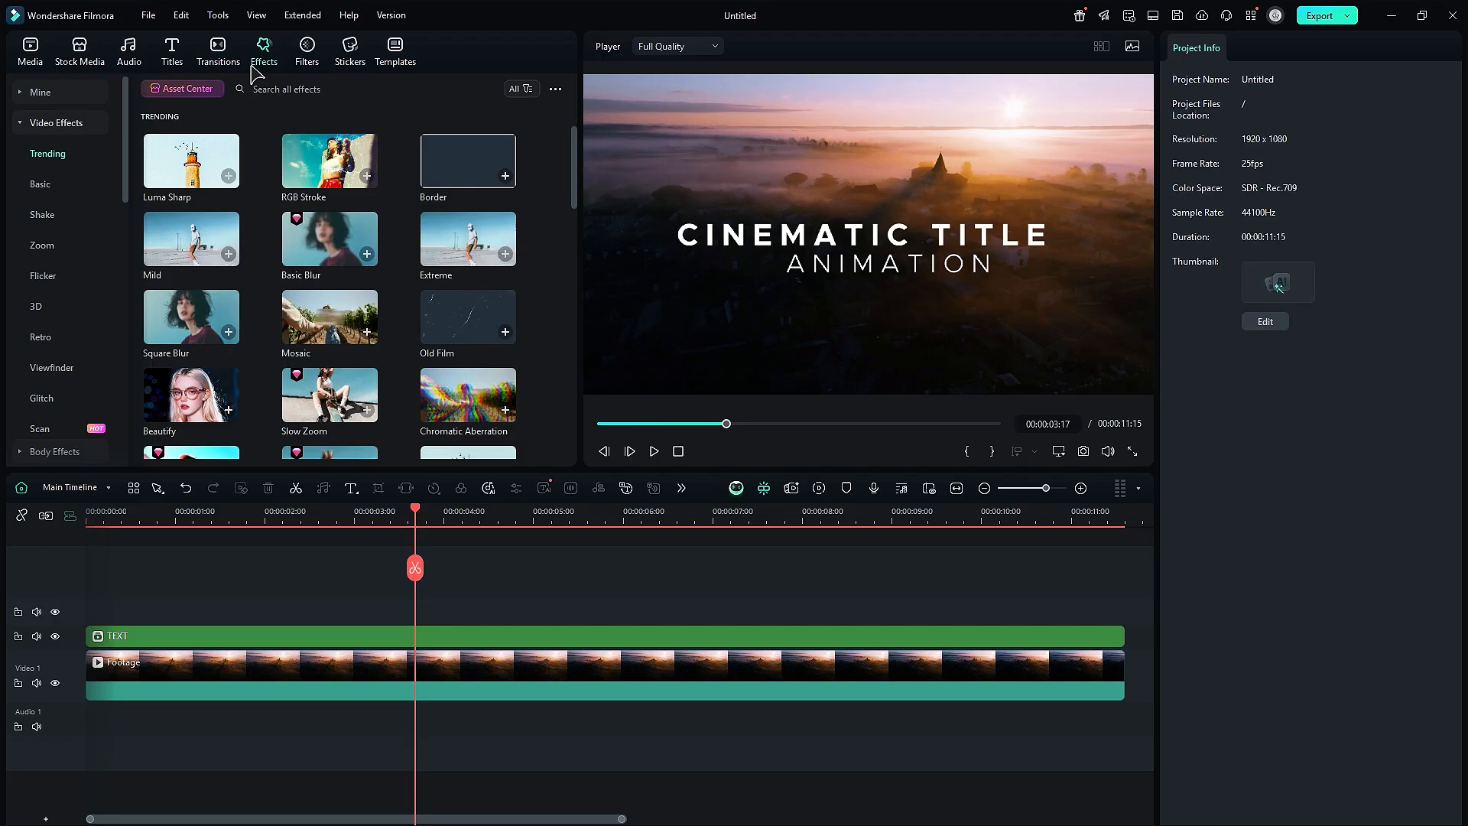
click(48, 244)
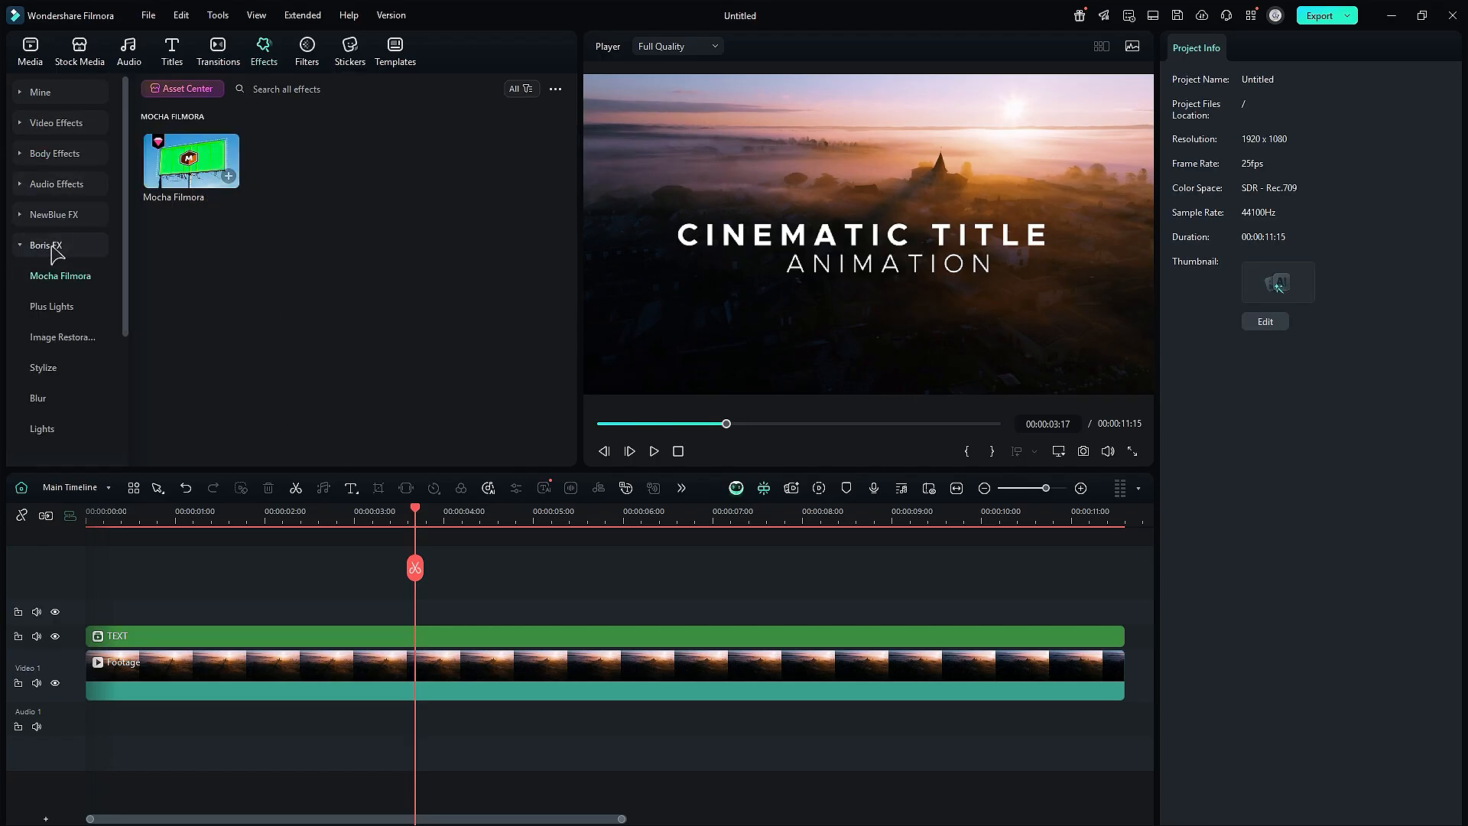
click(37, 398)
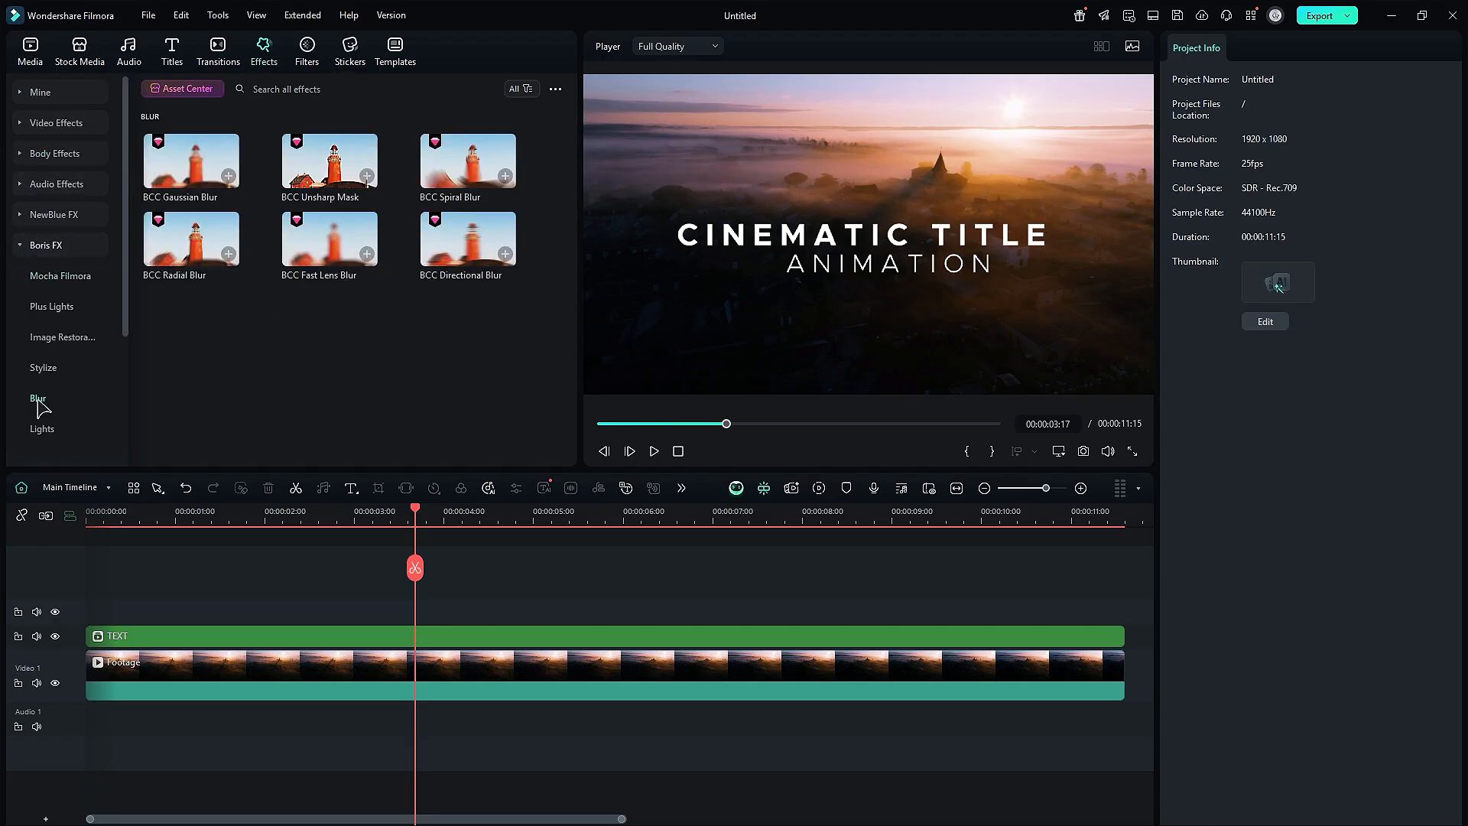
drag(191, 157, 378, 635)
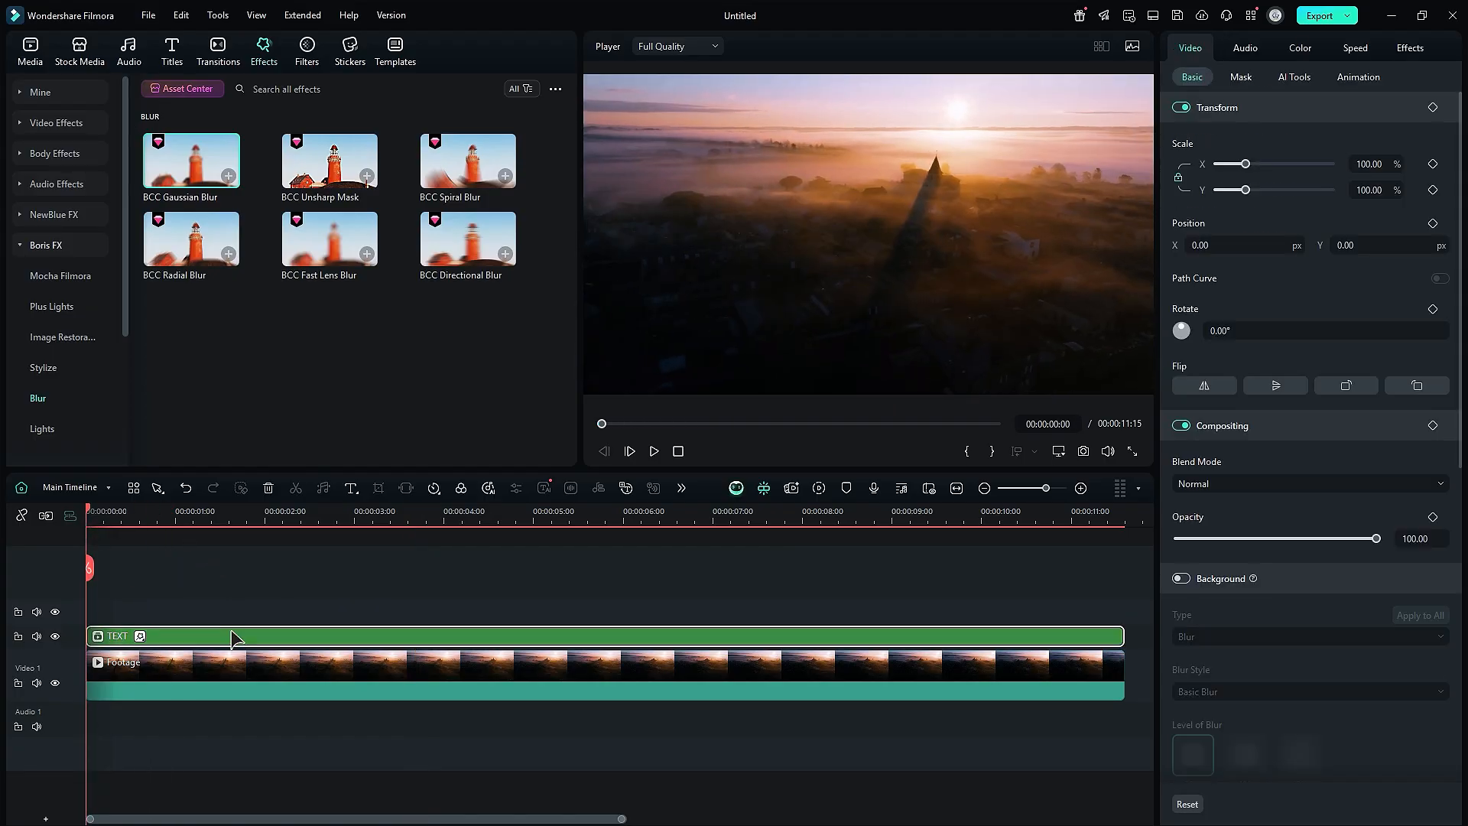
Keyframe Horizontal Blur from 24 at the clip start down to 0
click(1410, 47)
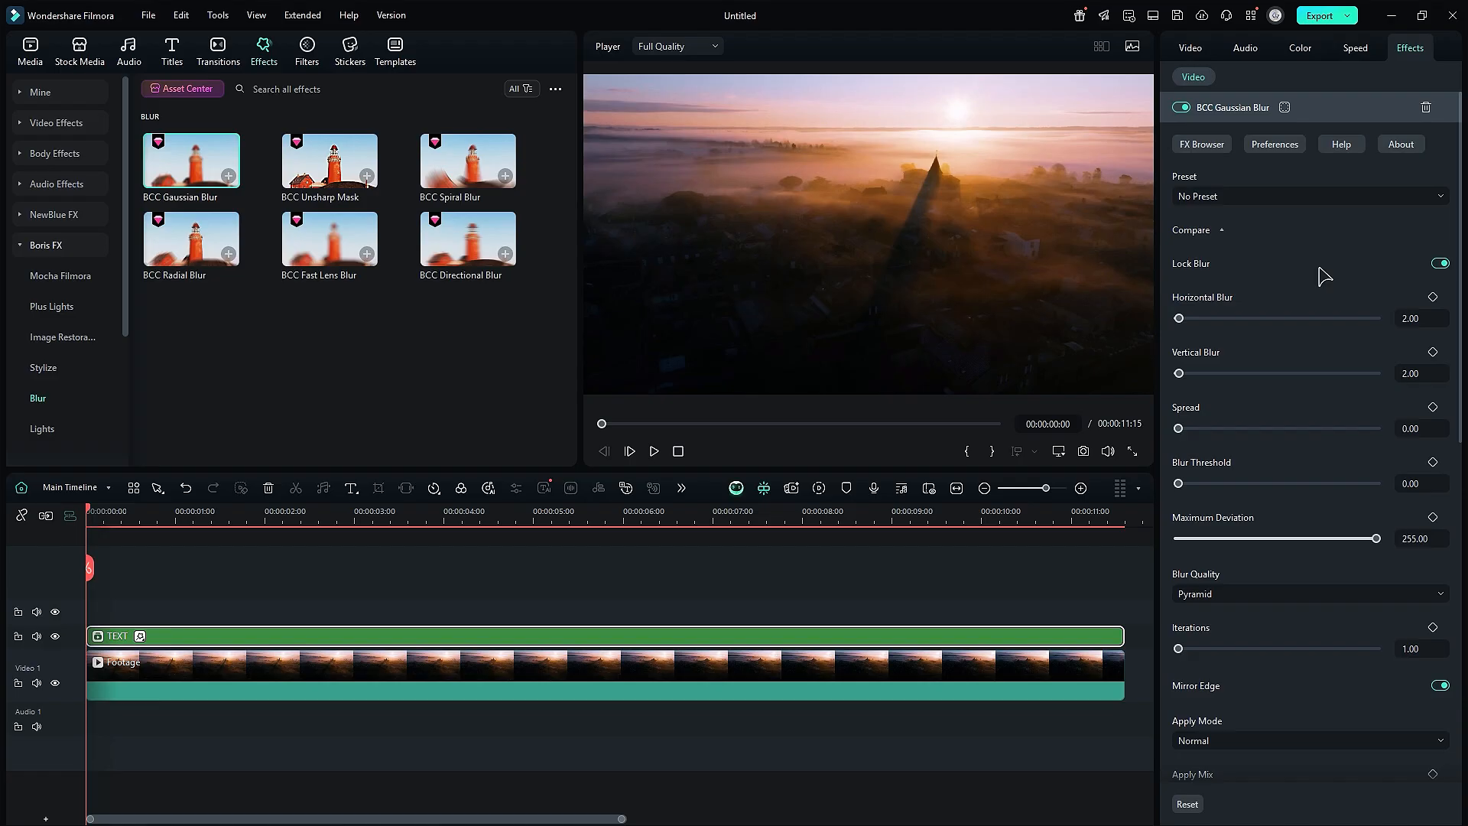
drag(1181, 318, 1192, 318)
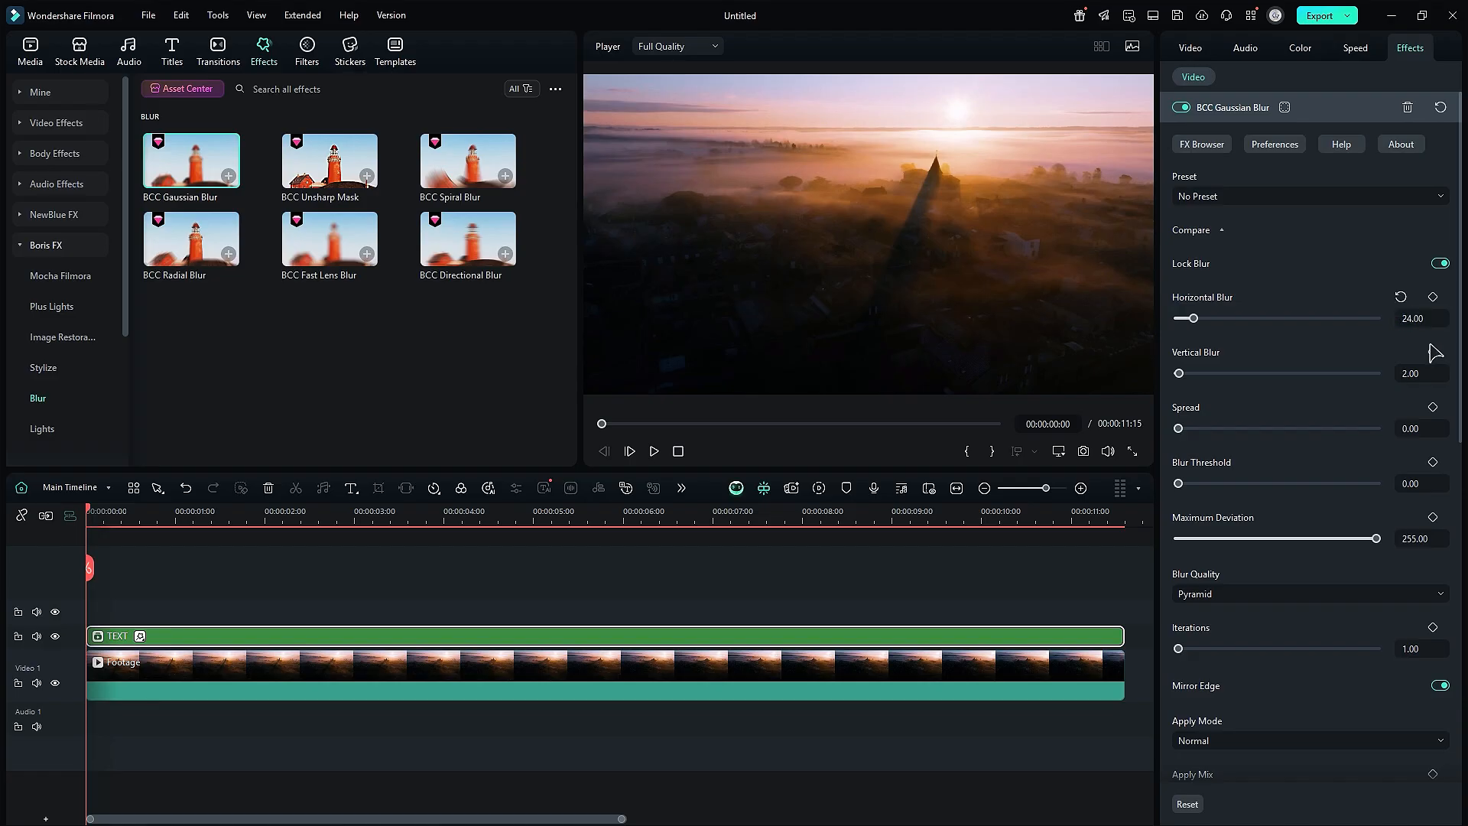
click(262, 511)
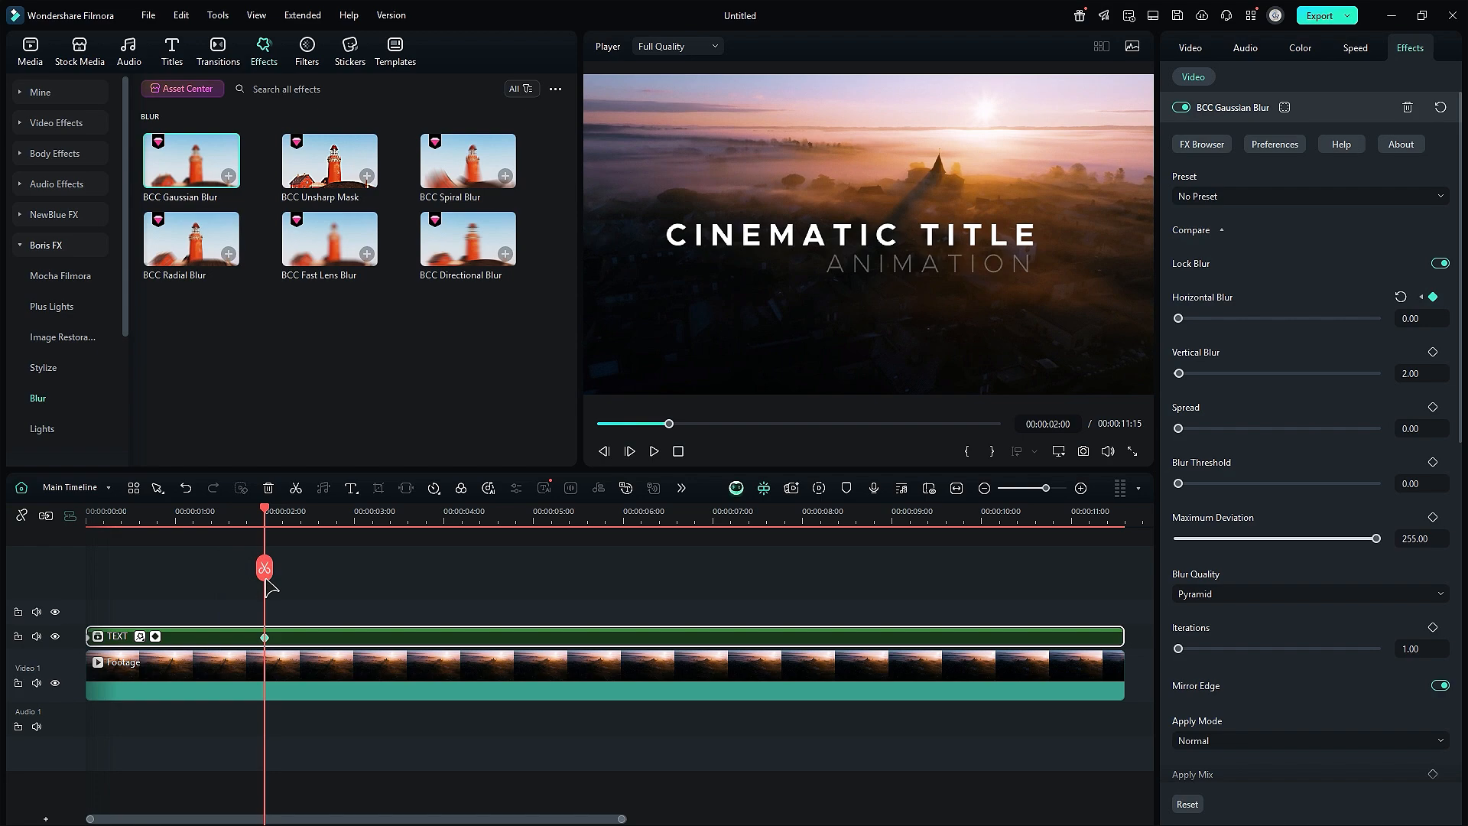
click(974, 520)
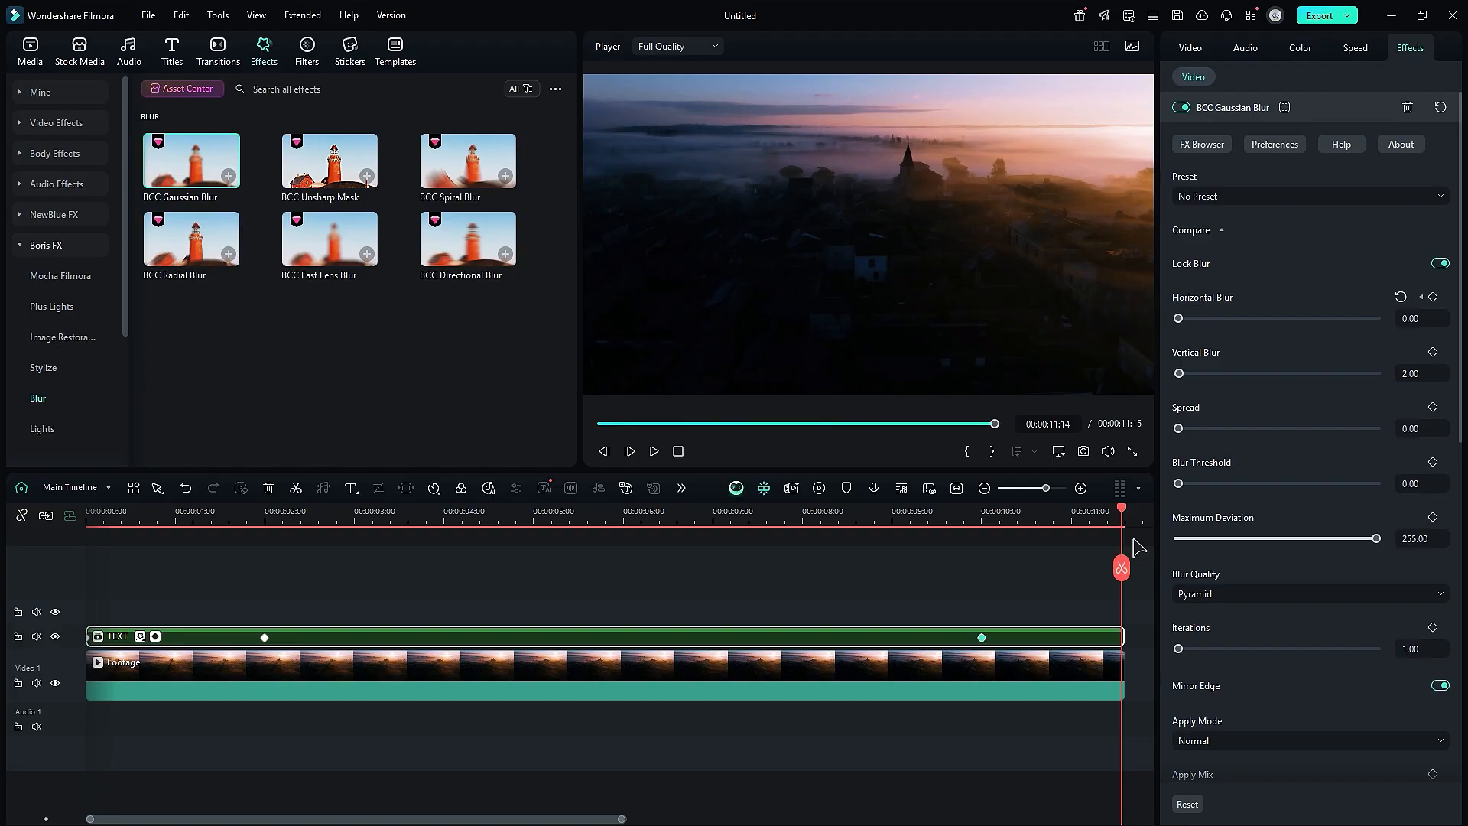
Add a Drop Shadow with Distance and Blur 1, then render a playback preview
drag(1182, 319, 1204, 318)
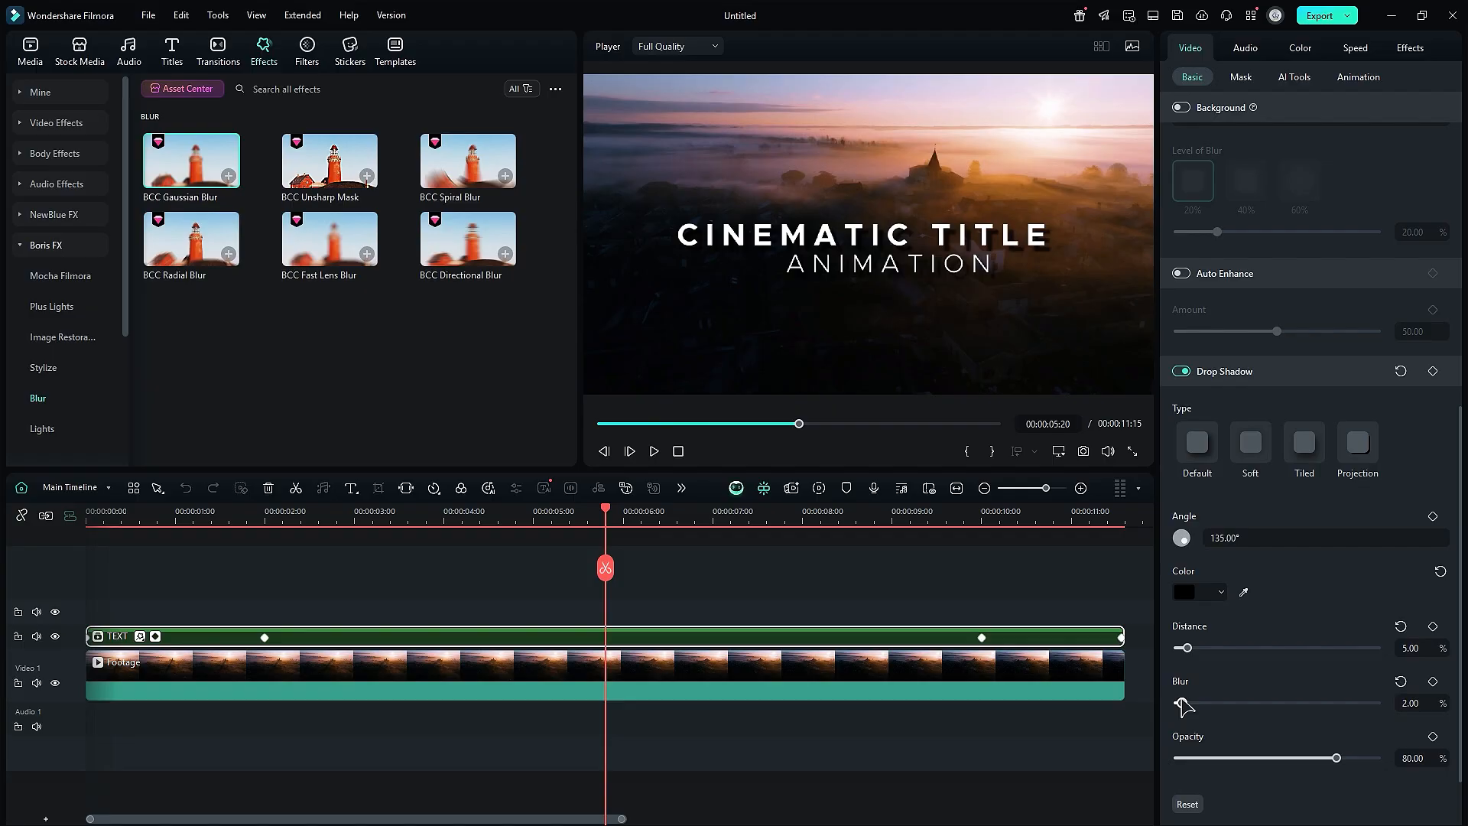
click(819, 488)
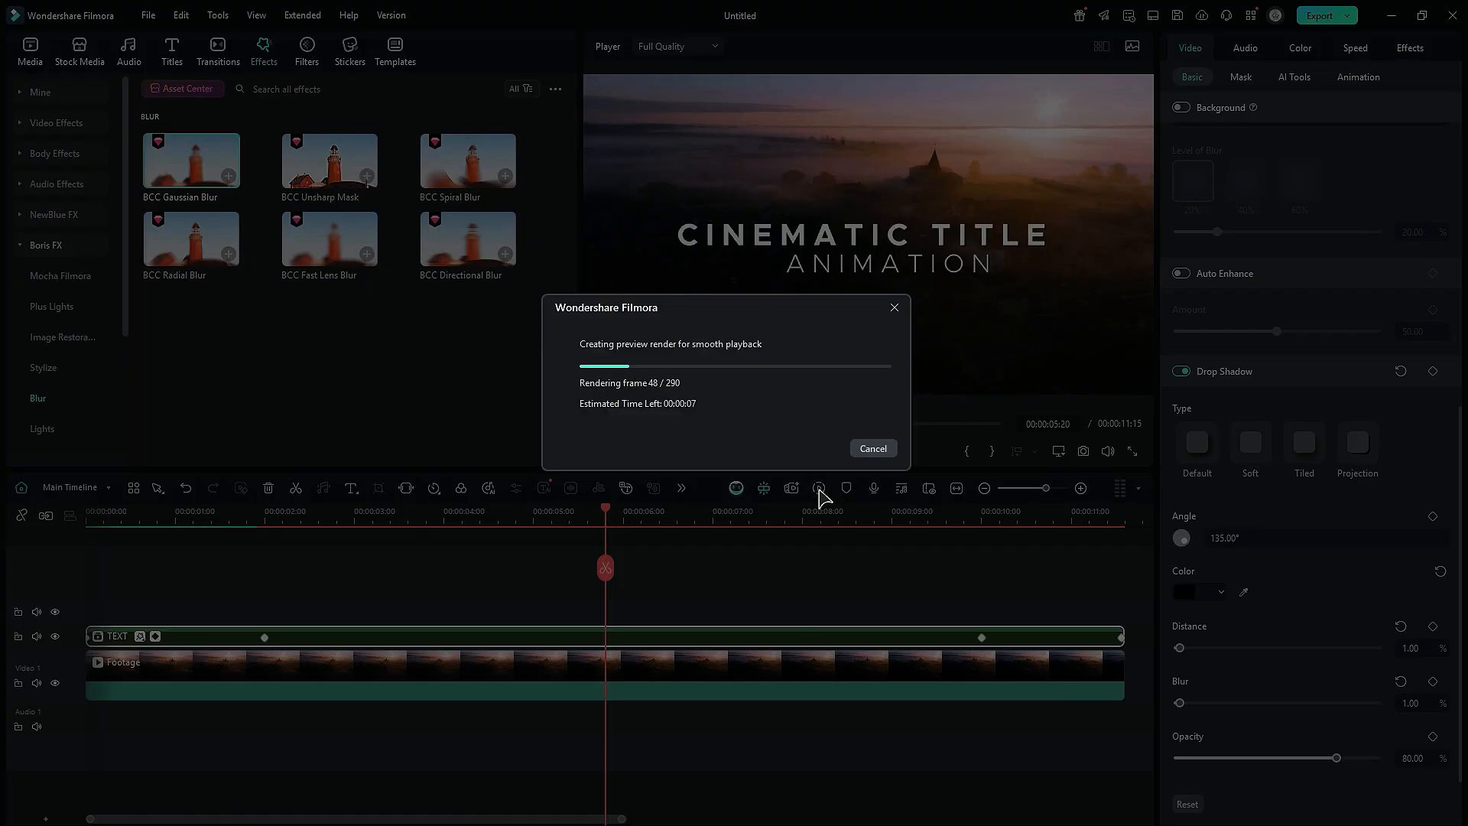